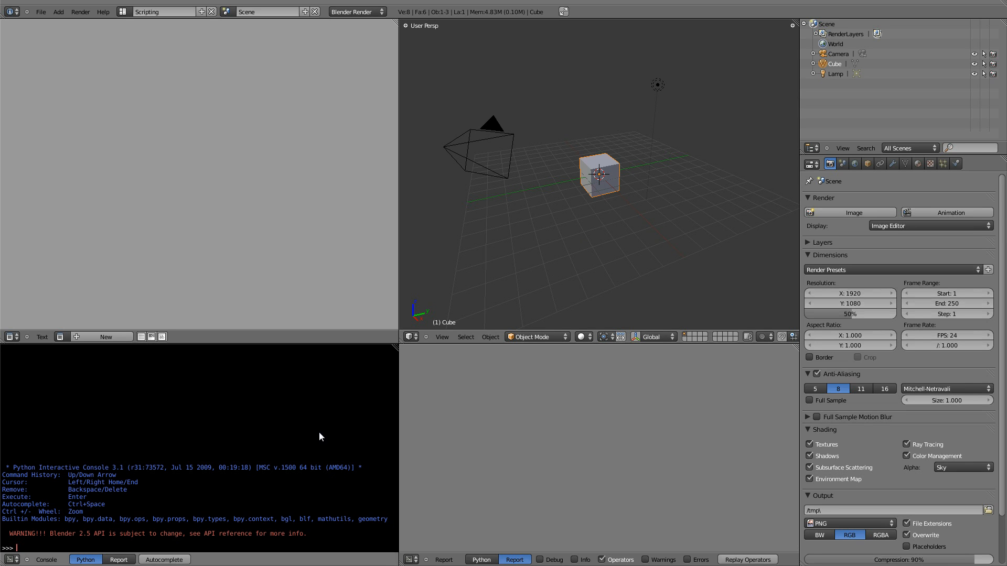
# Step: Enter the names 3DCube, Cube3D and _3DCube in the Python console, each returning an error
pyautogui.write('3DCube')
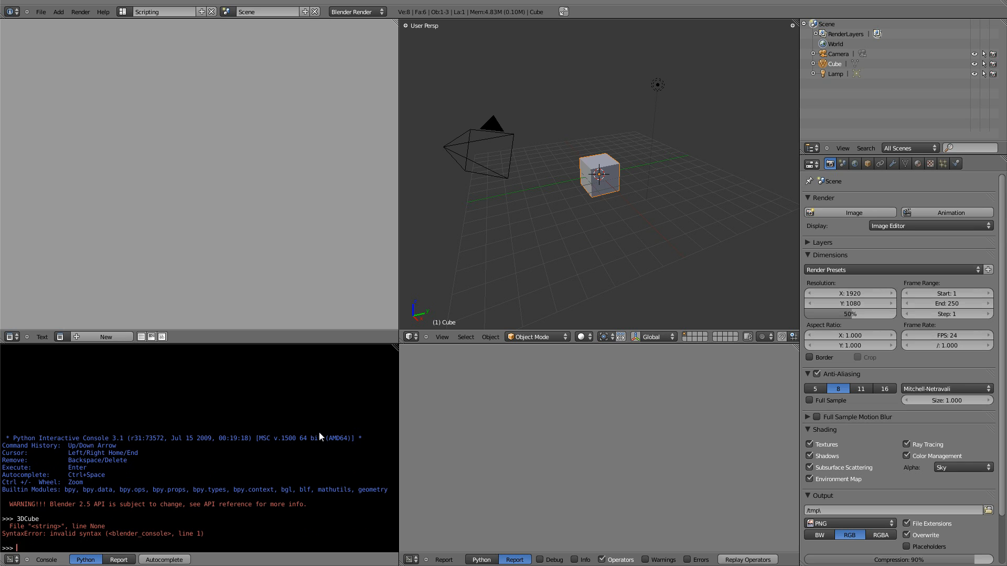
pyautogui.write('Cube3D')
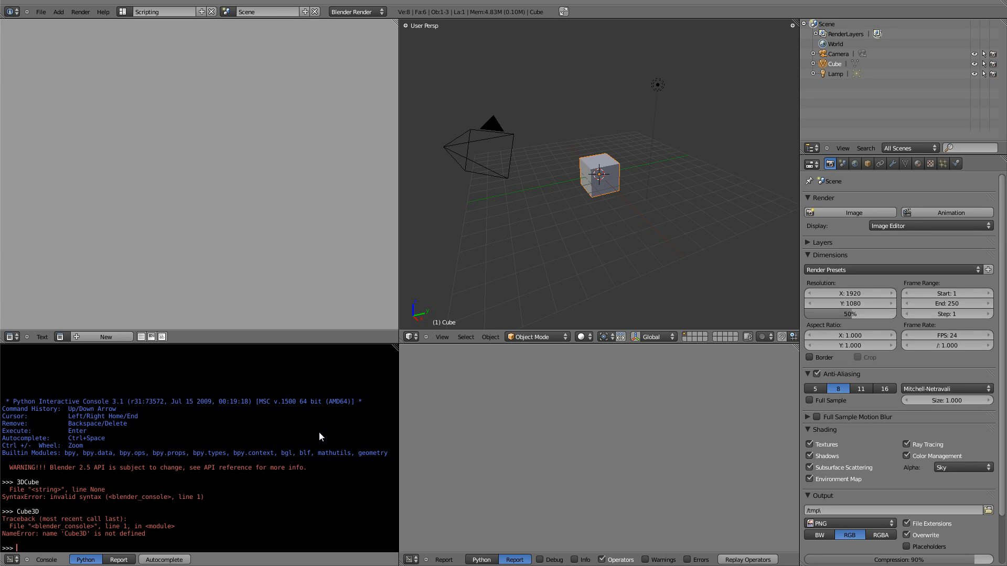
pyautogui.write('Cube')
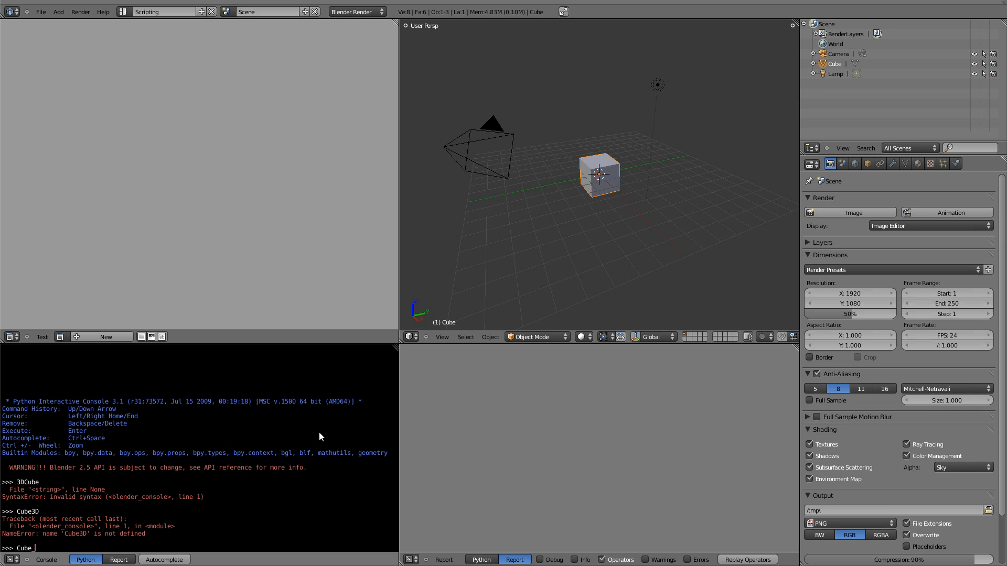
pyautogui.write('_3D')
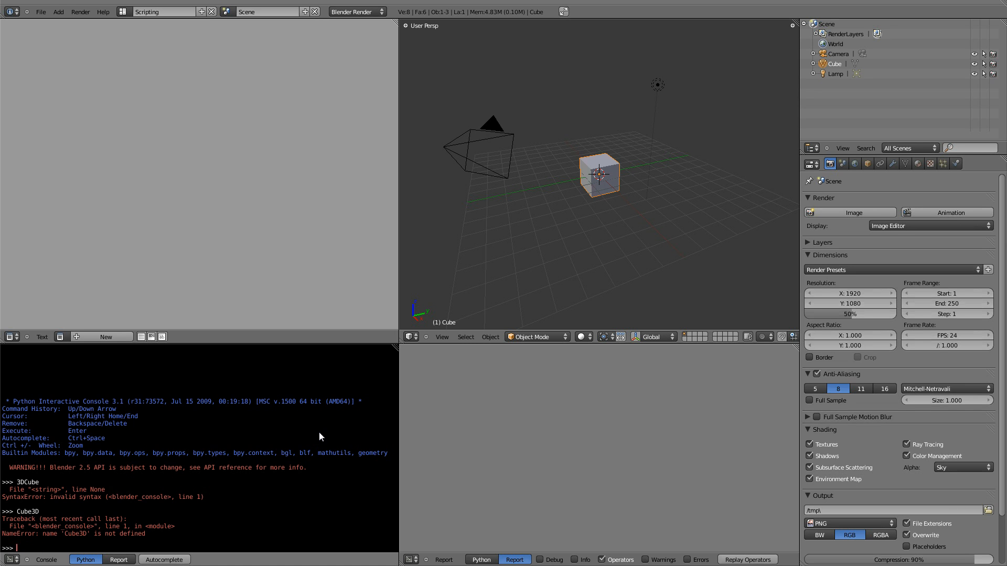
pyautogui.write(')')
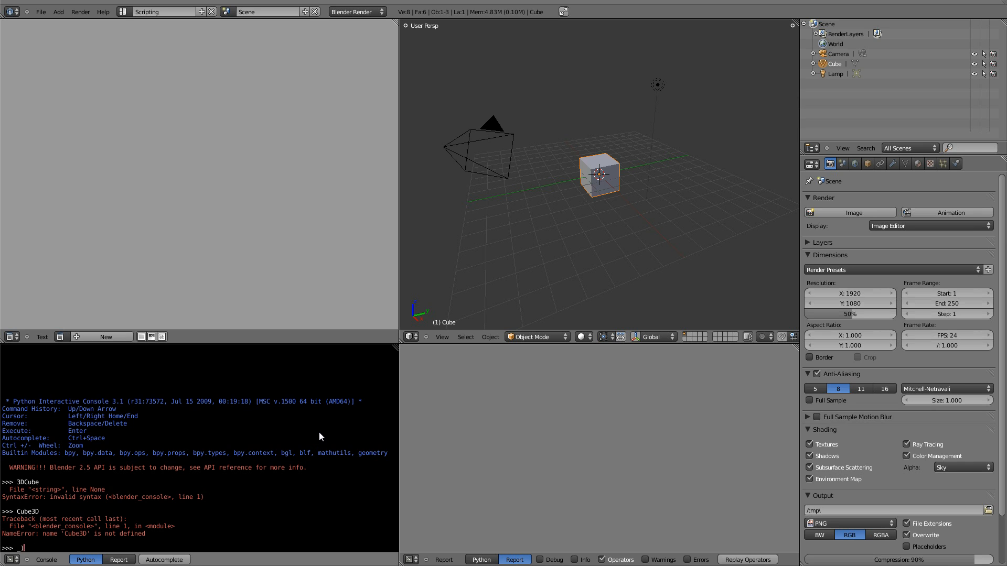
pyautogui.write('3')
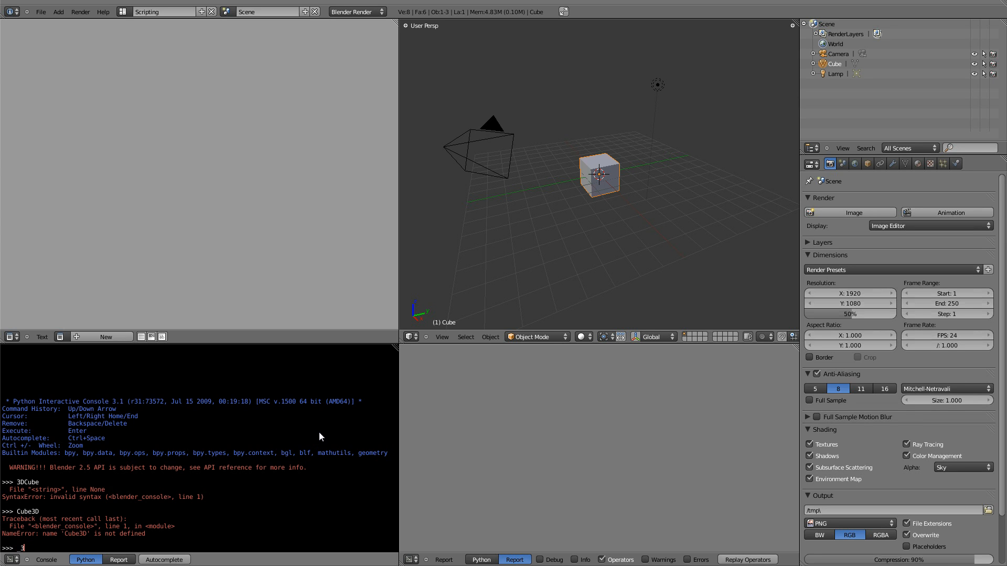
pyautogui.write('_3DCub')
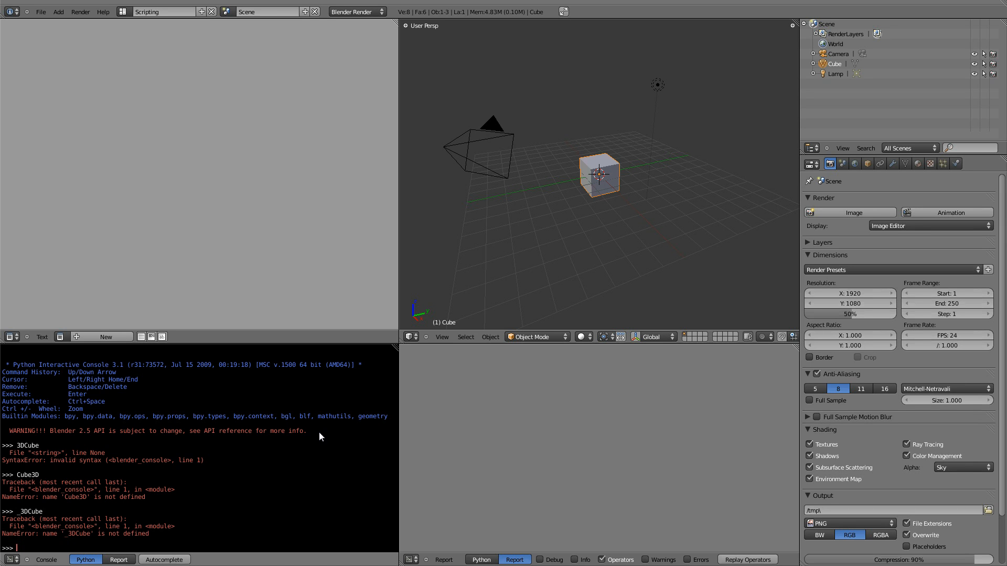
# Step: Assign Cube3D = "My defult cube" in the console and print(Cube3D)
pyautogui.write('Cube3D =')
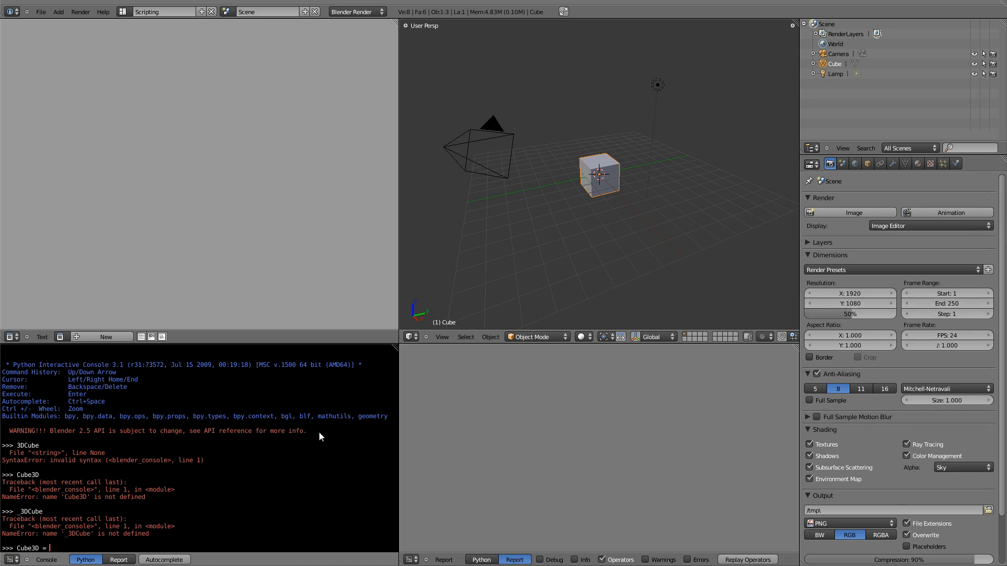
pyautogui.write('"My deful')
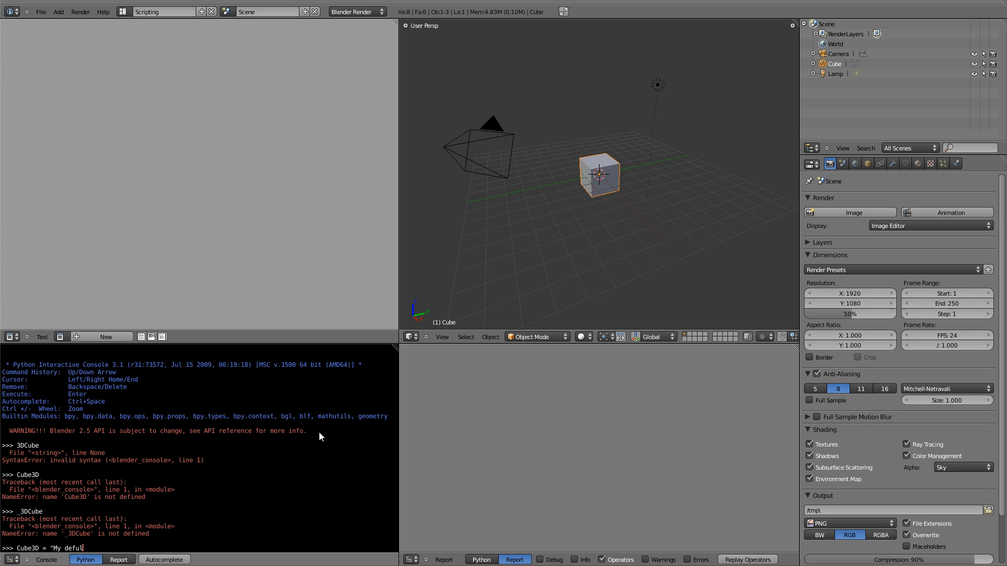
pyautogui.write('cube"')
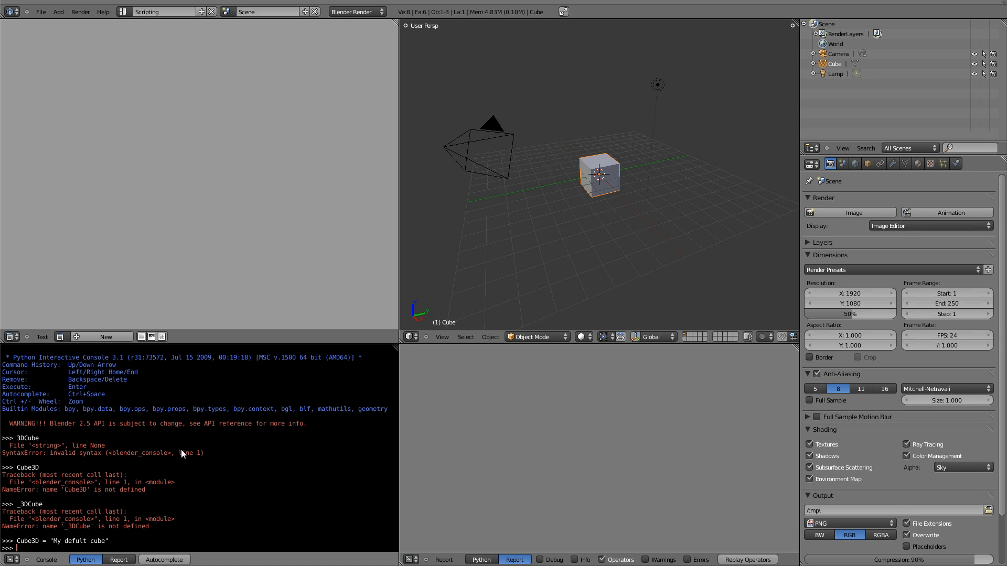
pyautogui.click(160, 12)
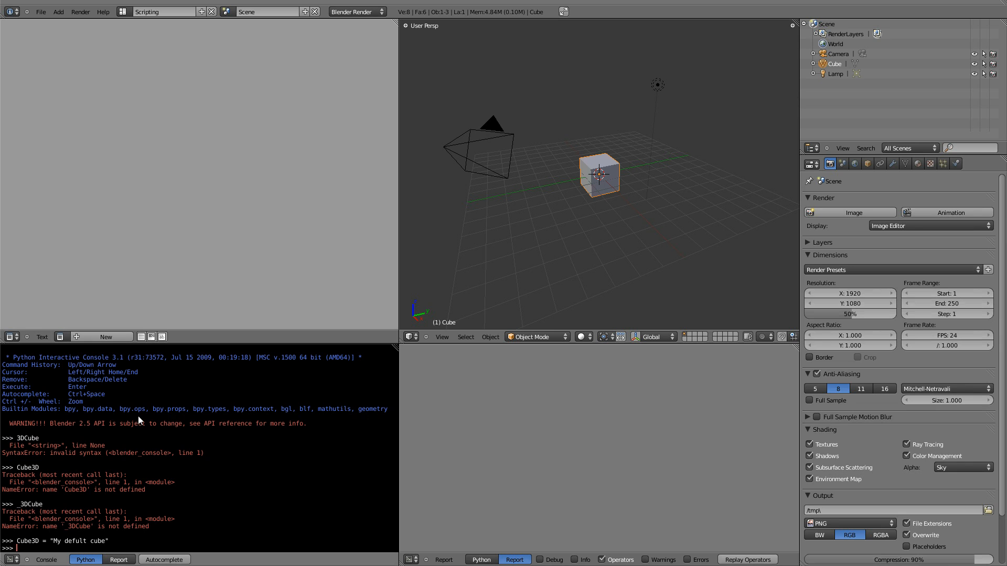
pyautogui.write('print')
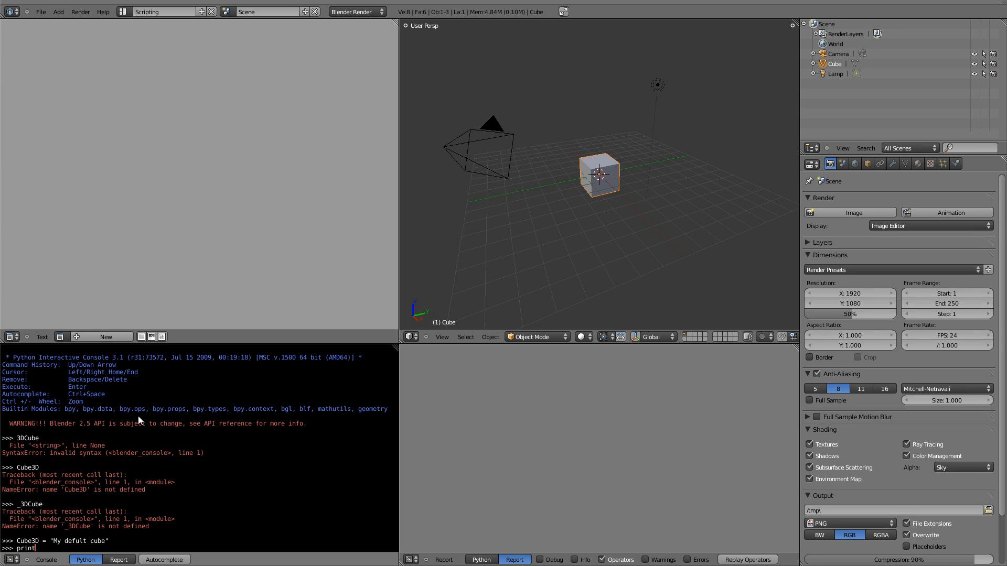
pyautogui.write('(Cube3D')
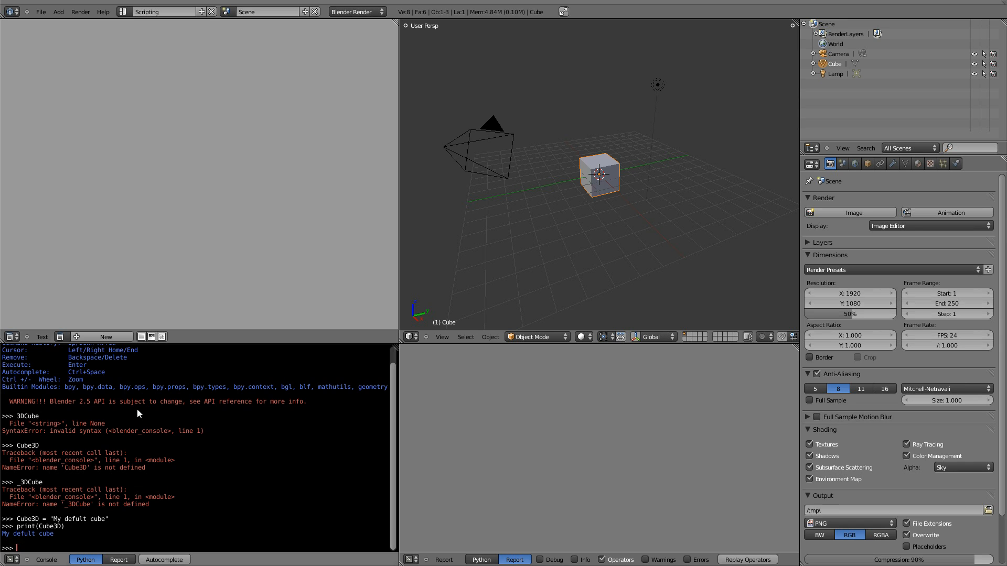
pyautogui.moveTo(178, 183)
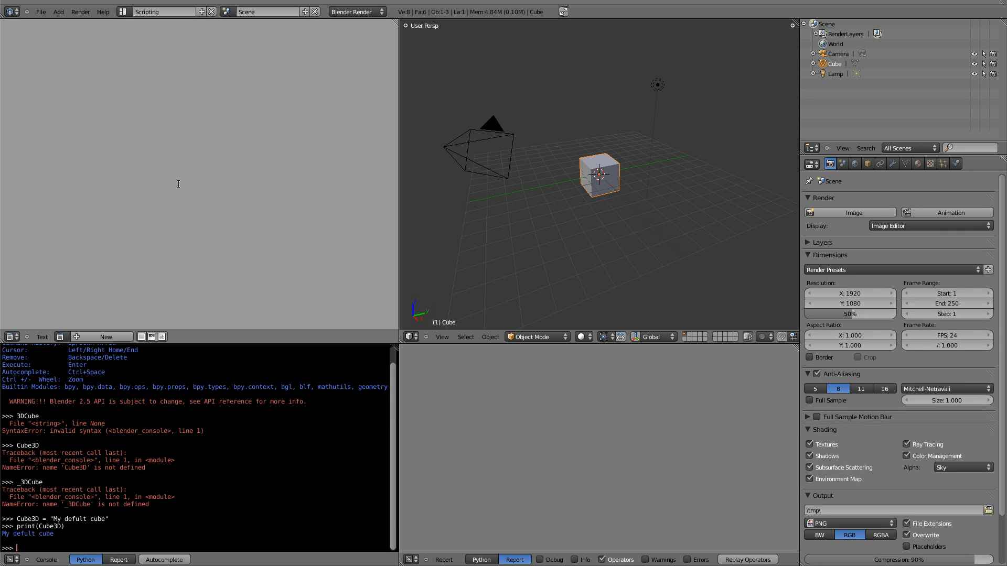
pyautogui.moveTo(143, 155)
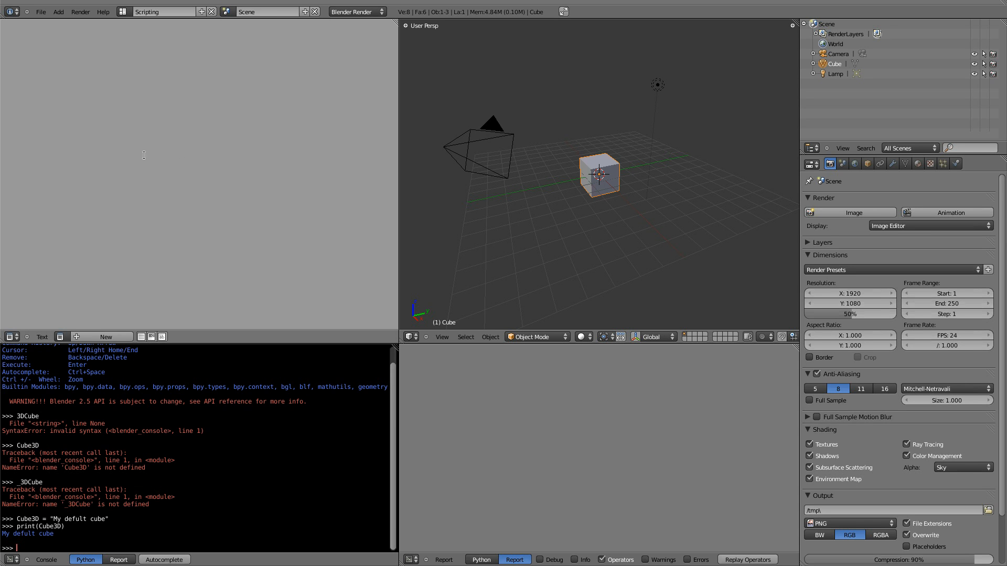
pyautogui.moveTo(165, 170)
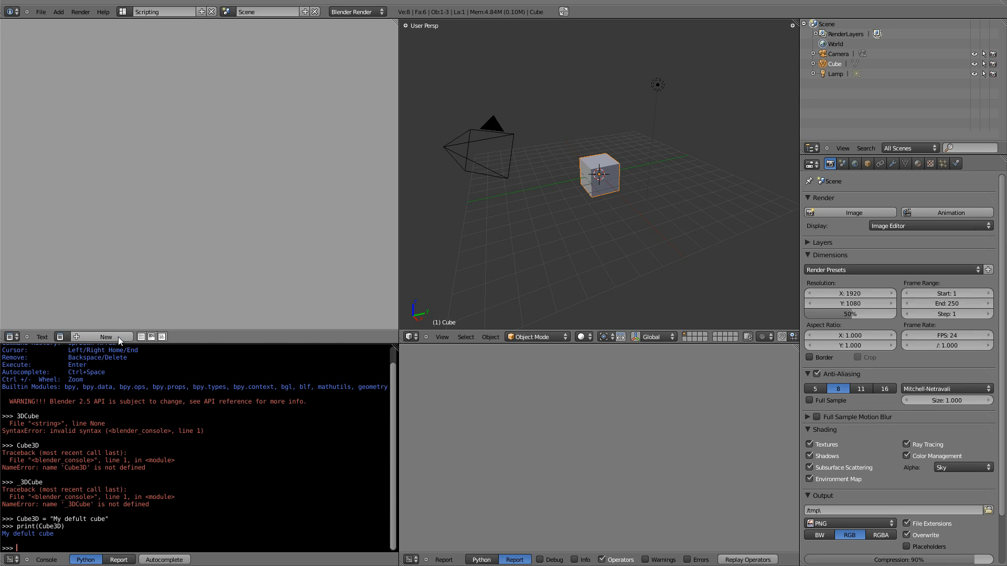
# Step: Create a new empty text block in the Text Editor named HelloWorldScript
pyautogui.click(102, 337)
pyautogui.write('HelloWorldScript')
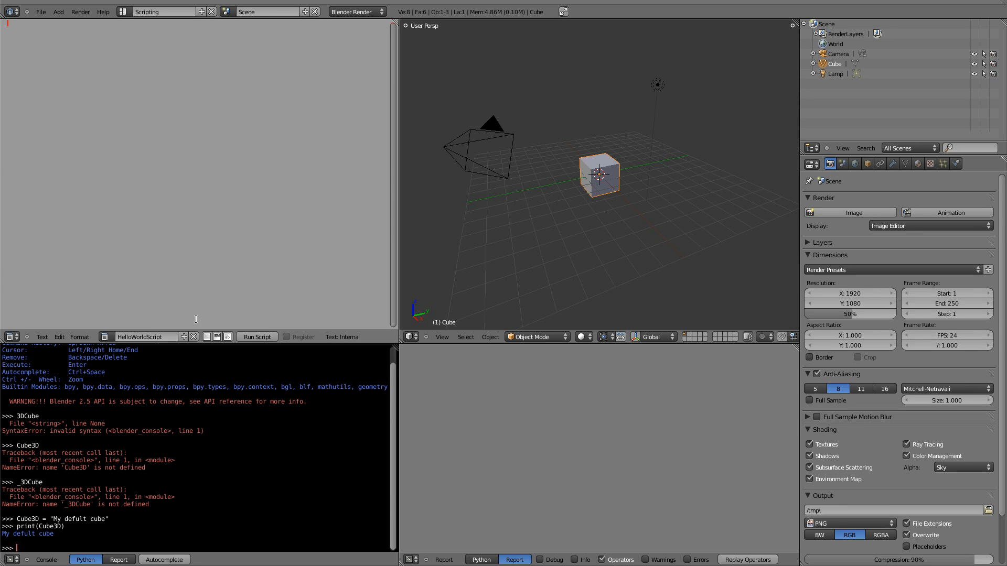
pyautogui.moveTo(300, 337)
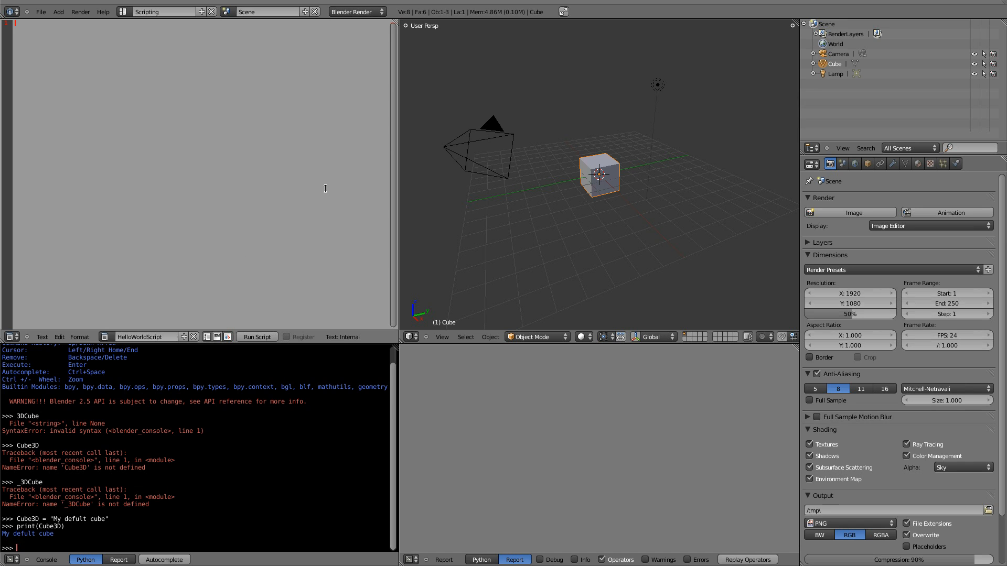
# Step: Add output = "" and the hello letter list ["h","e","l","l","o"] to the script
pyautogui.write('output = ""')
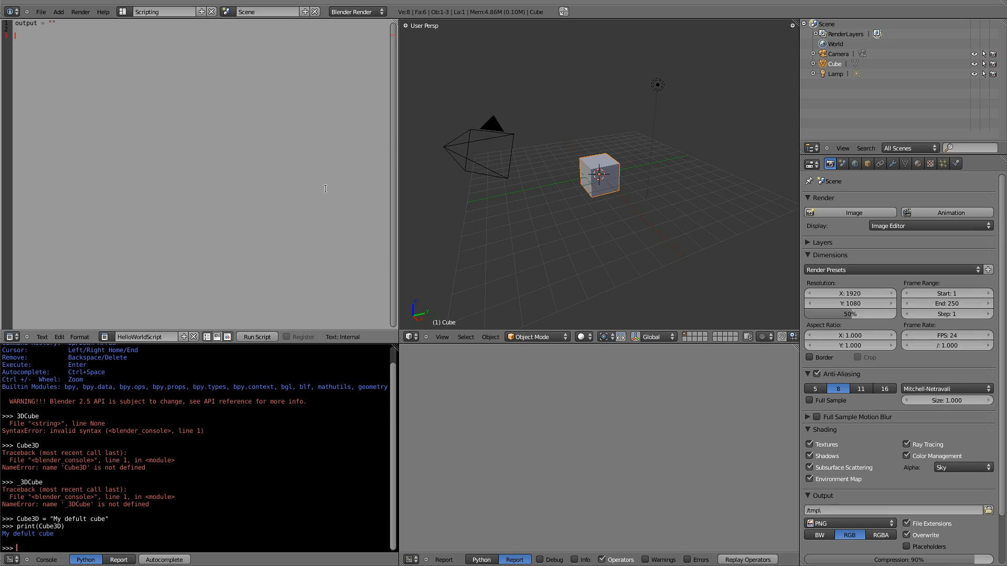
pyautogui.write('hello = ["h","')
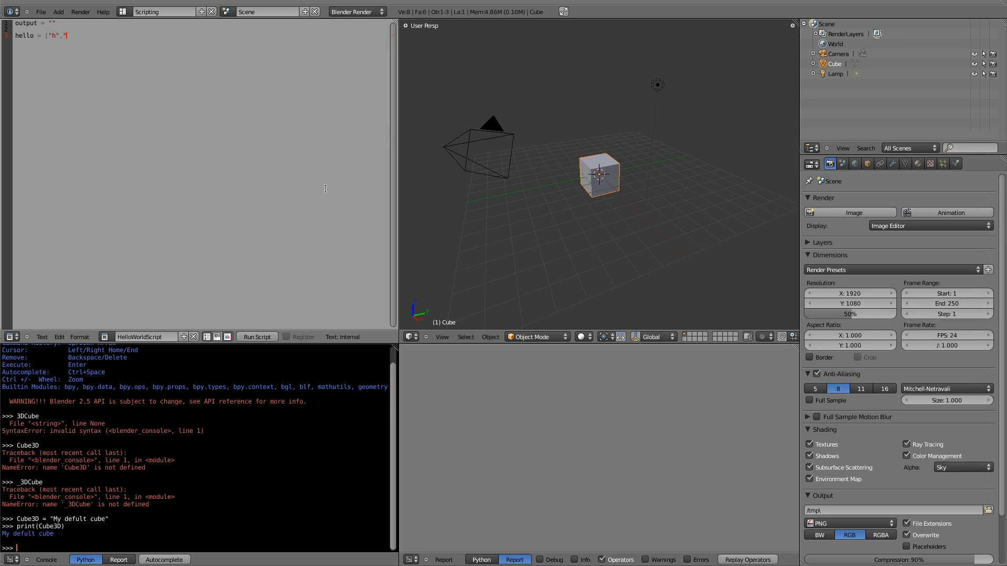
pyautogui.write('e","l","l","o"]')
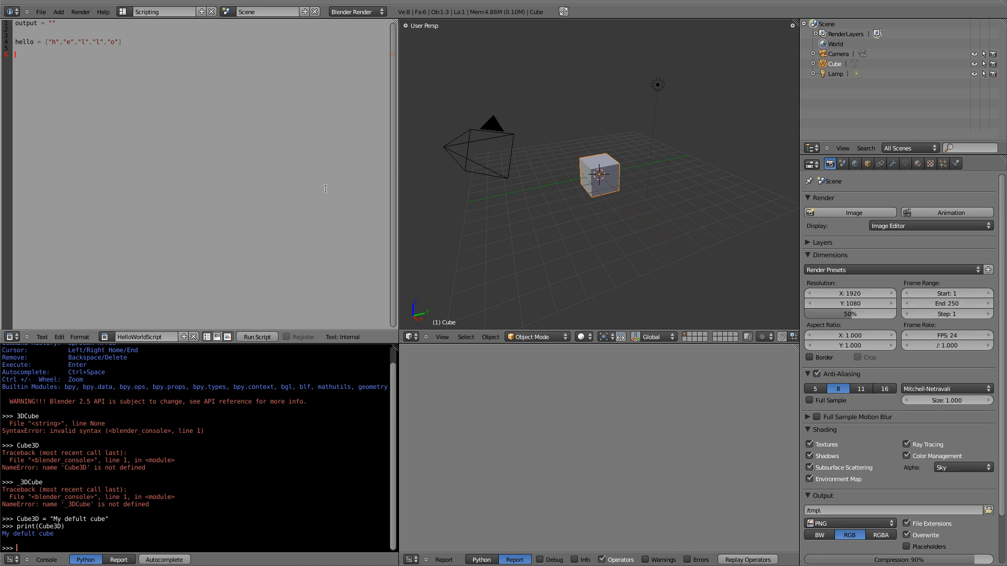
# Step: Add the wo tuple ("w","o") and rld = {"R":"r","L":"l","D":"d"}
pyautogui.write('wo=')
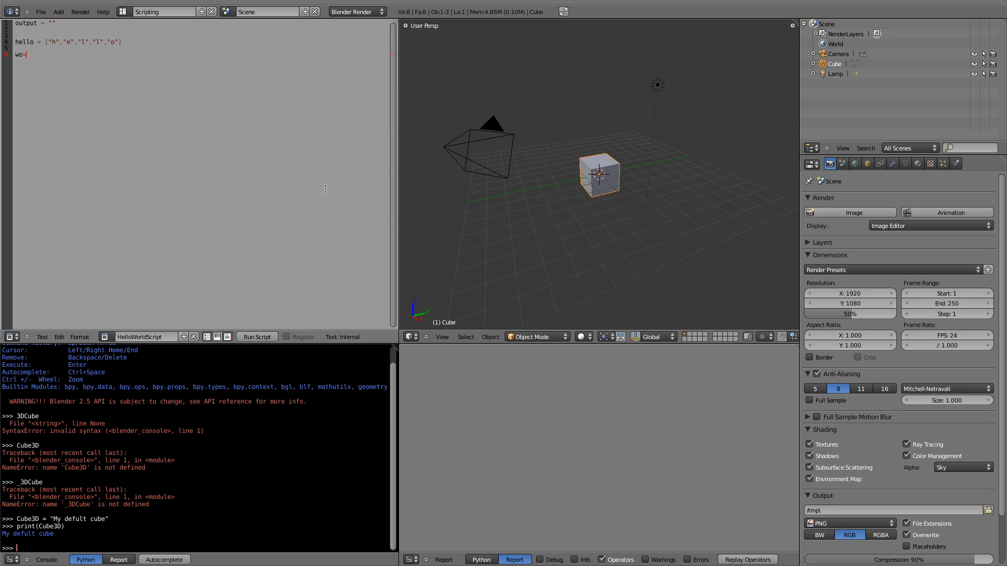
pyautogui.write('(')
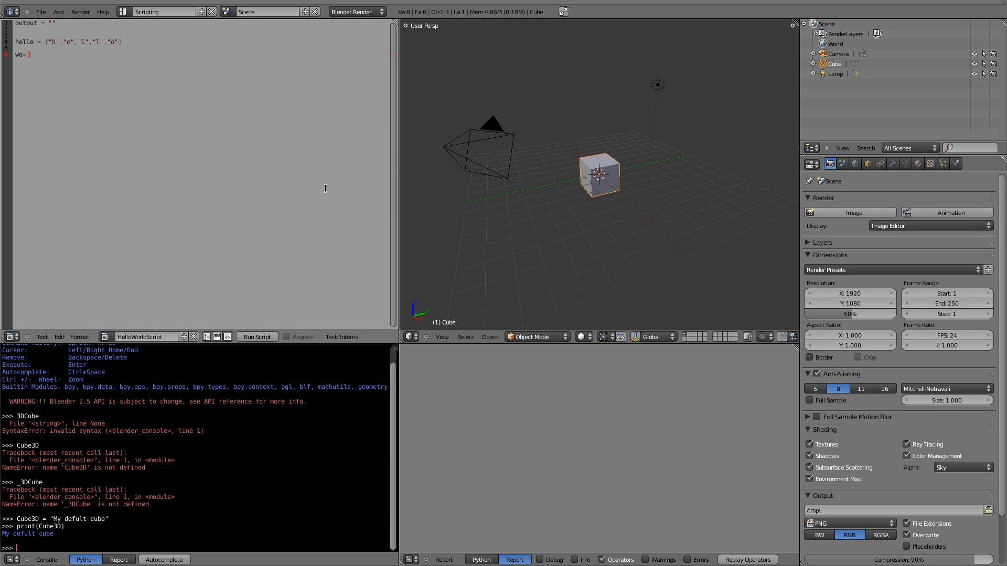
pyautogui.write('("w","o")')
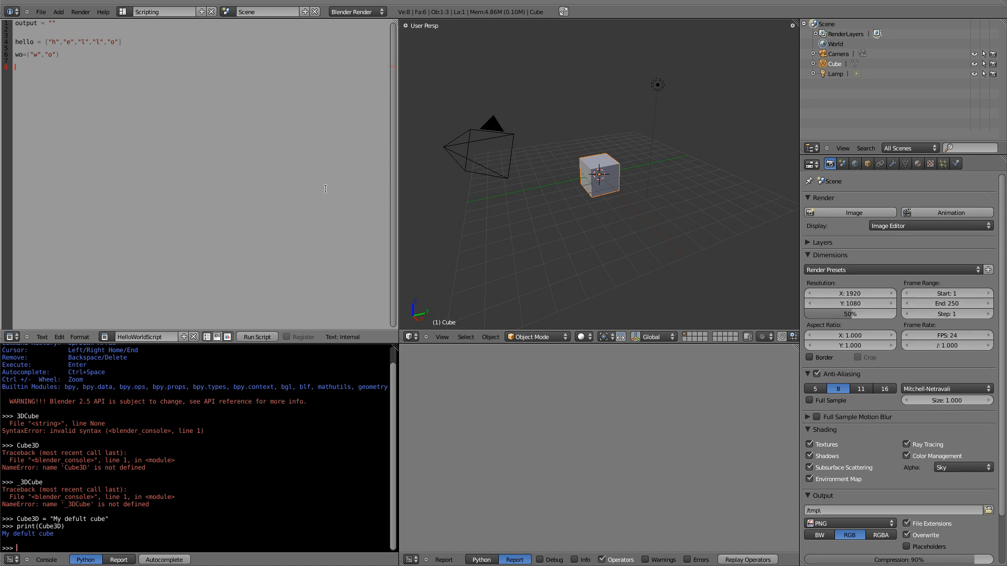
pyautogui.write('rl')
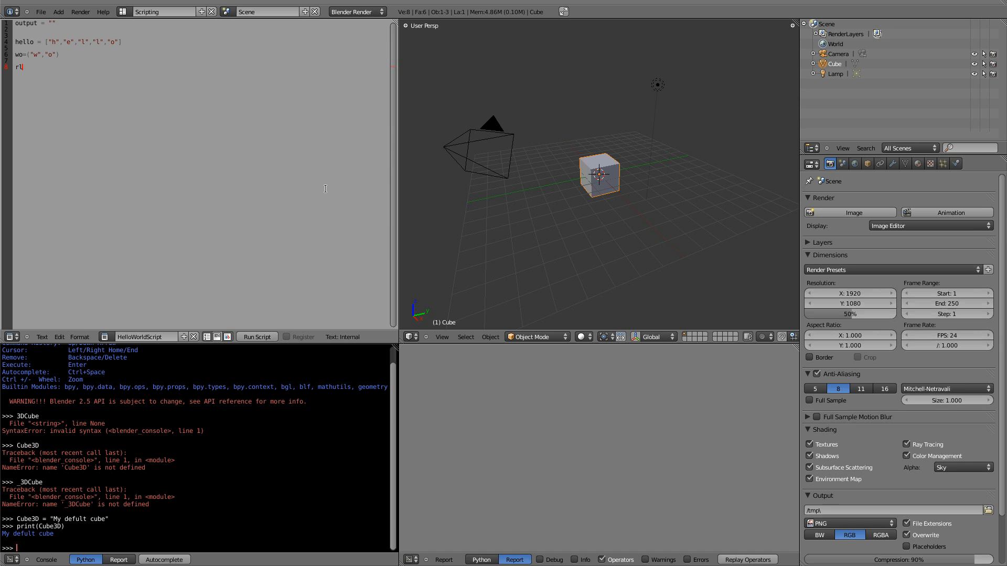
pyautogui.write('d = (')
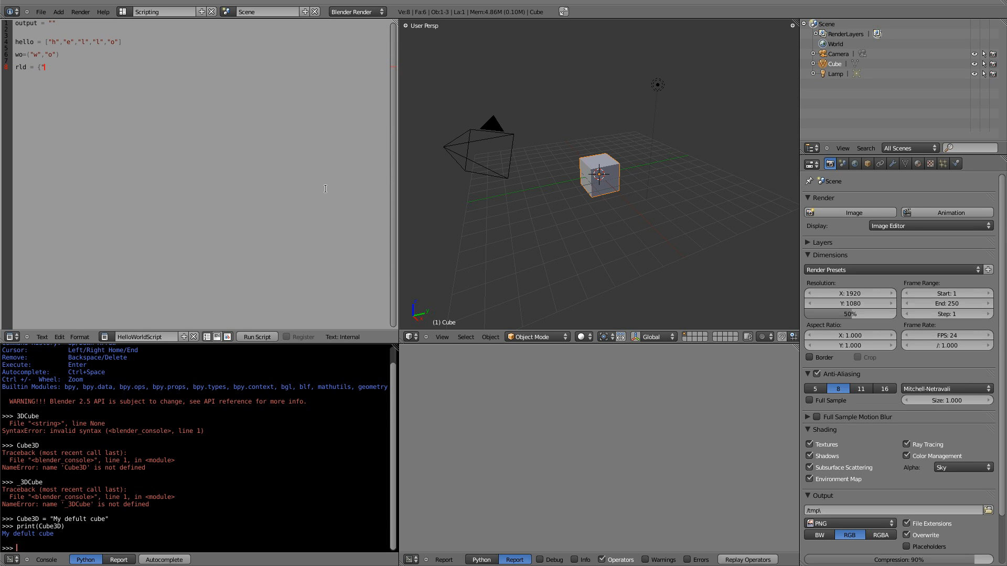
pyautogui.write('"R":"r","L":"l","D":"d"}')
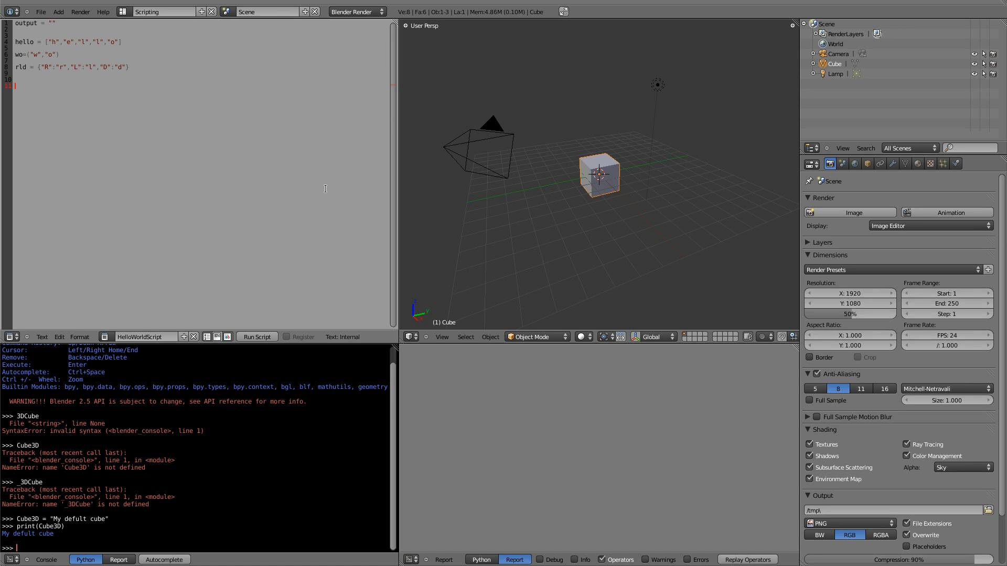
# Step: Add output += lines joining hello letters, a space, wo, rld letters and "!"
pyautogui.write('output += he')
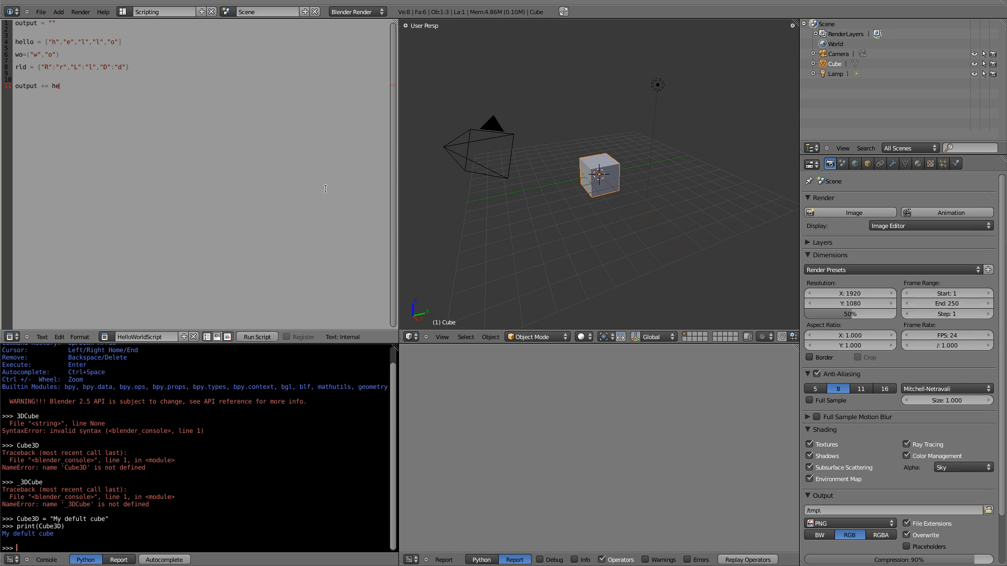
pyautogui.write('llo[0] + hello[1] + hello[2] + hello[3] + hello[4]')
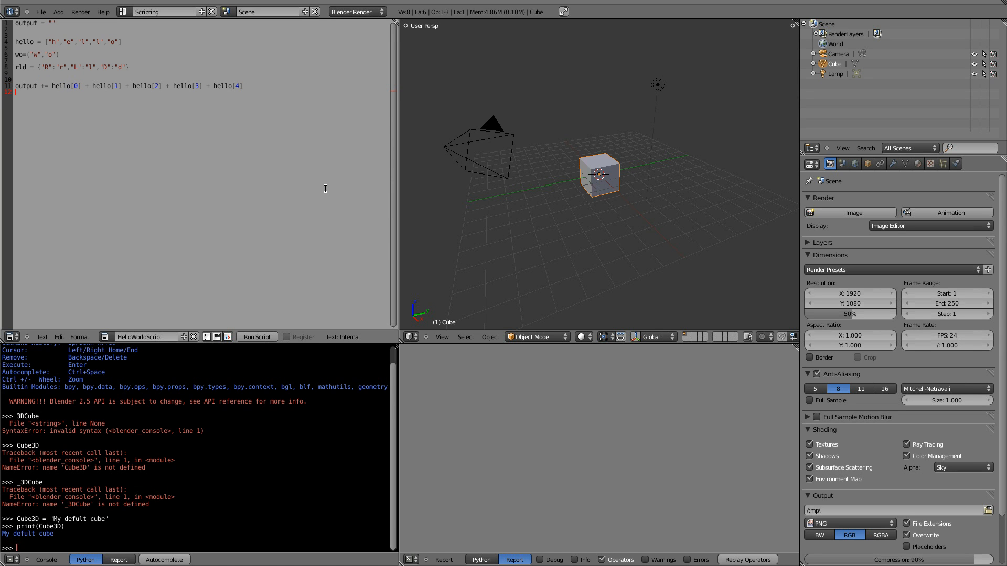
pyautogui.write('output += " "')
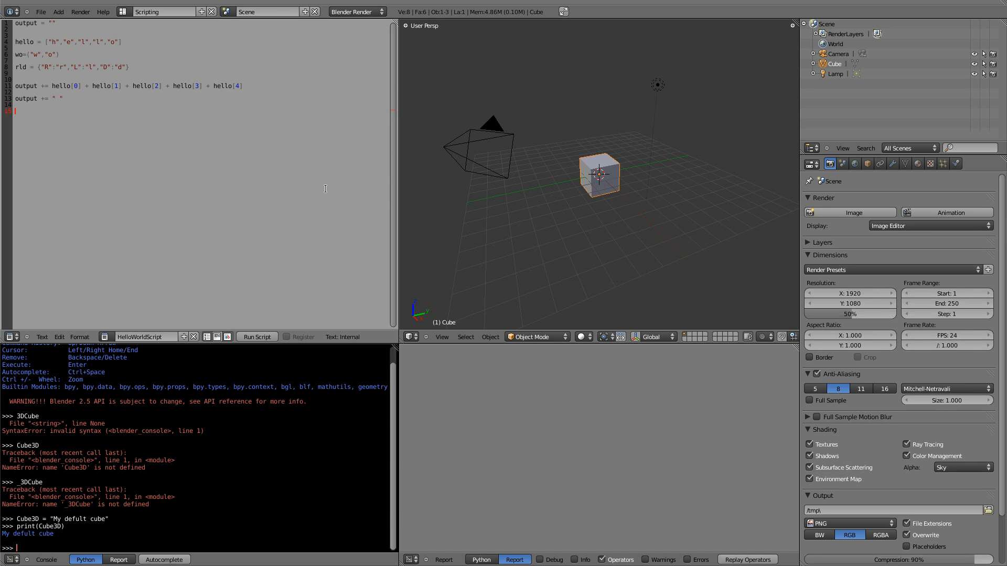
pyautogui.write('output +=')
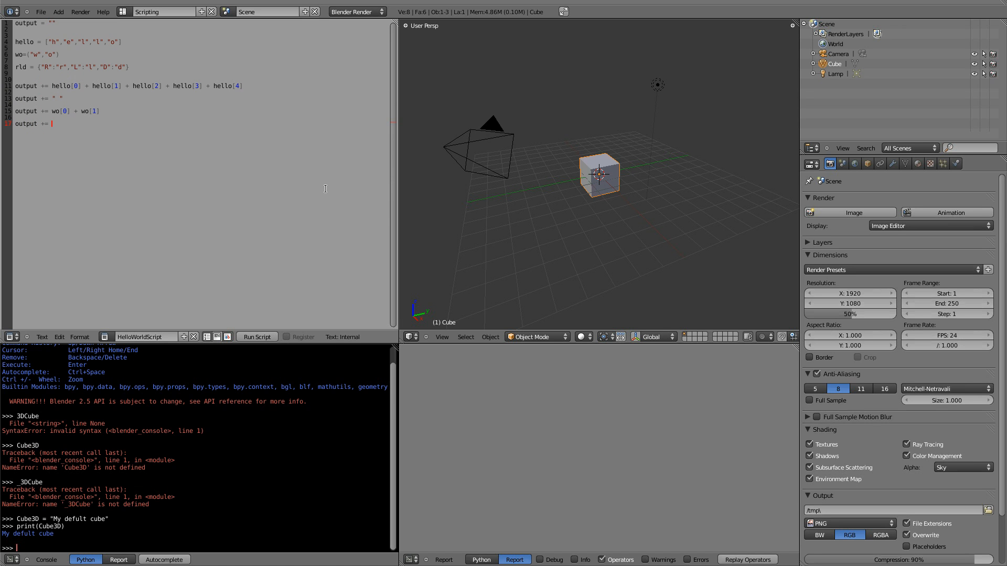
pyautogui.write('rld')
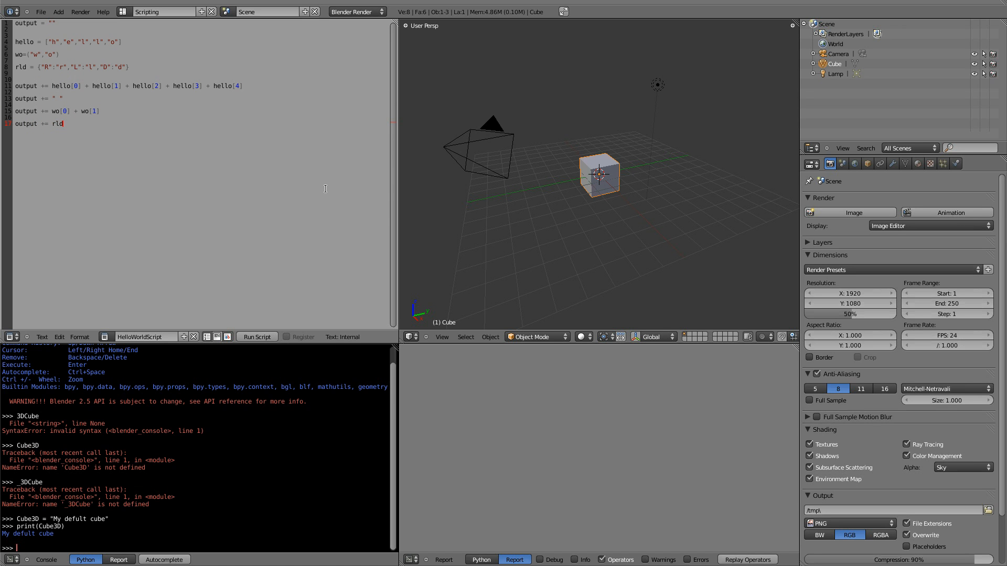
pyautogui.write('["R"] + rld["L"] + rld ["D"]')
pyautogui.write('output +')
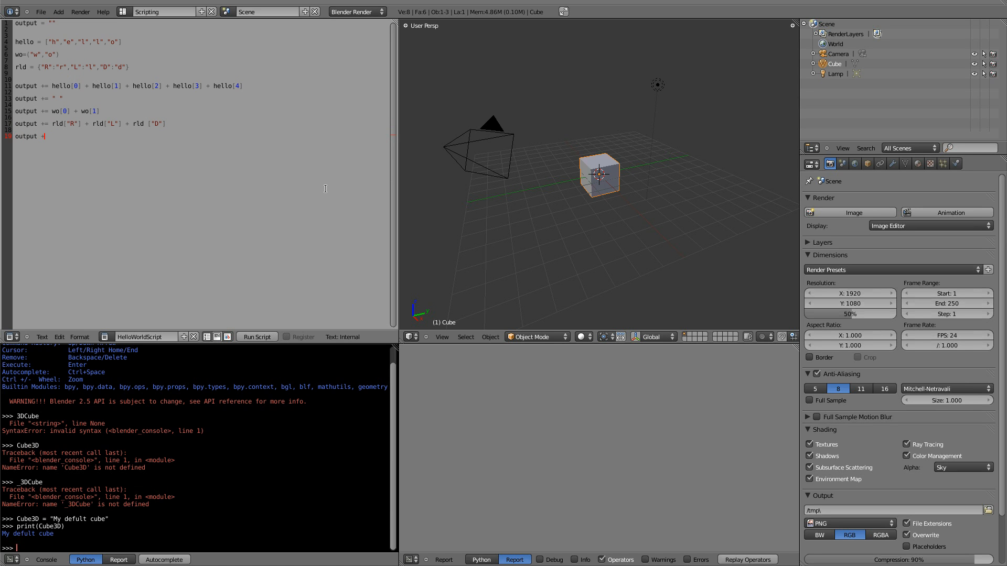
pyautogui.write('"!')
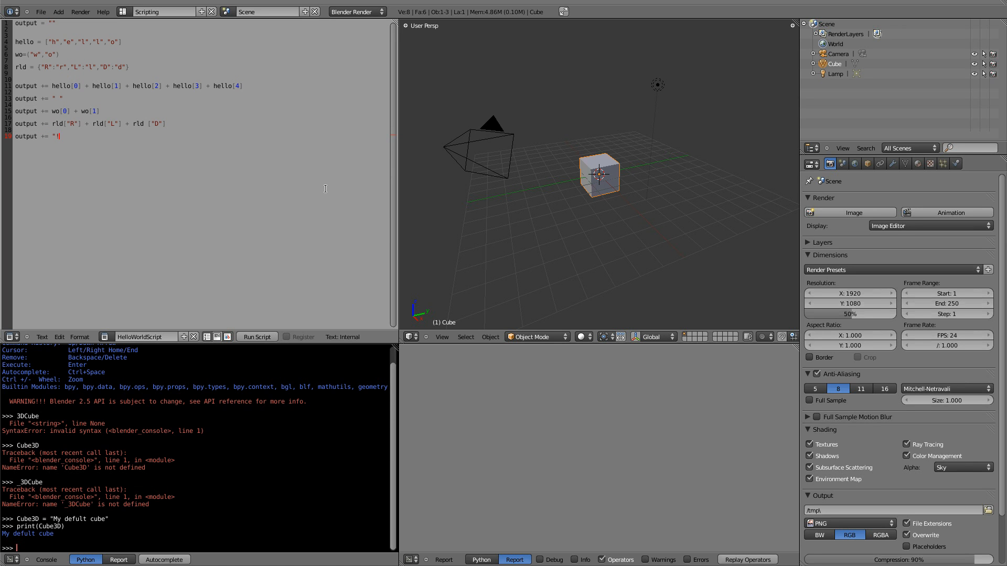
# Step: Add print(output) on a new line and start a MyTuple line
pyautogui.press('Return')
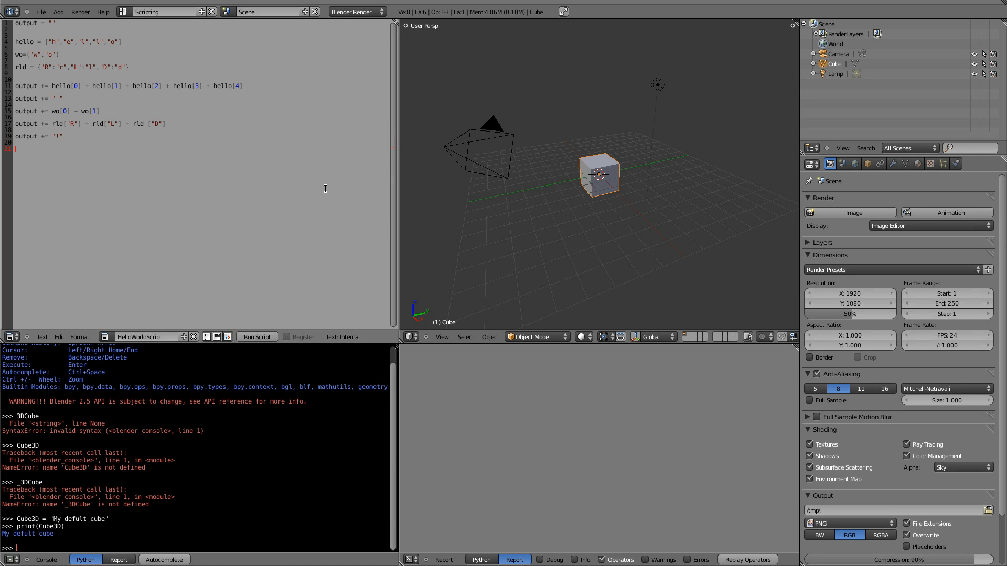
pyautogui.write('print(output')
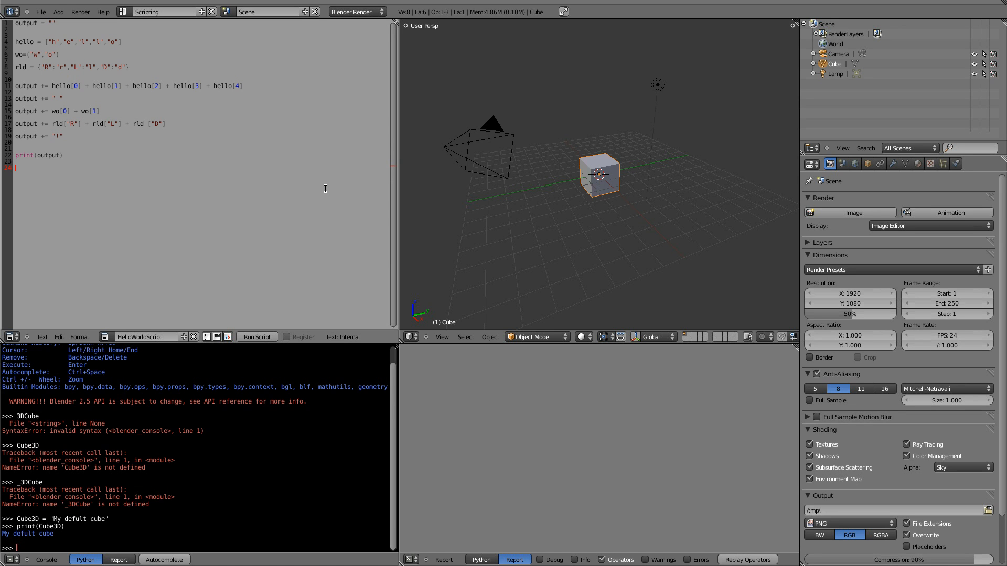
pyautogui.write('MyTup')
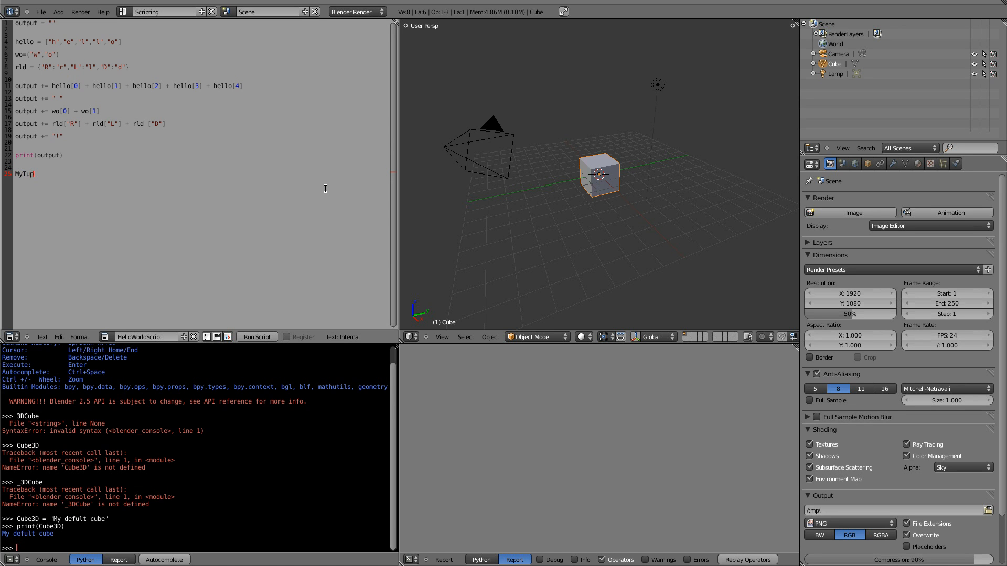
# Step: Type MyTuple = (1,2,3) in the script, retype the values, then maximize the Python console
pyautogui.write('ple =')
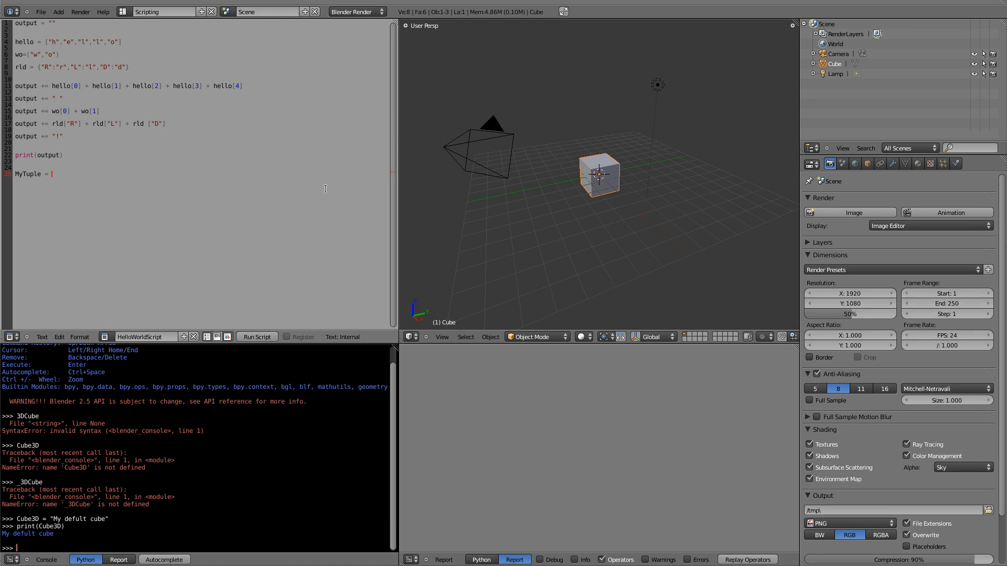
pyautogui.write('(1,2,3')
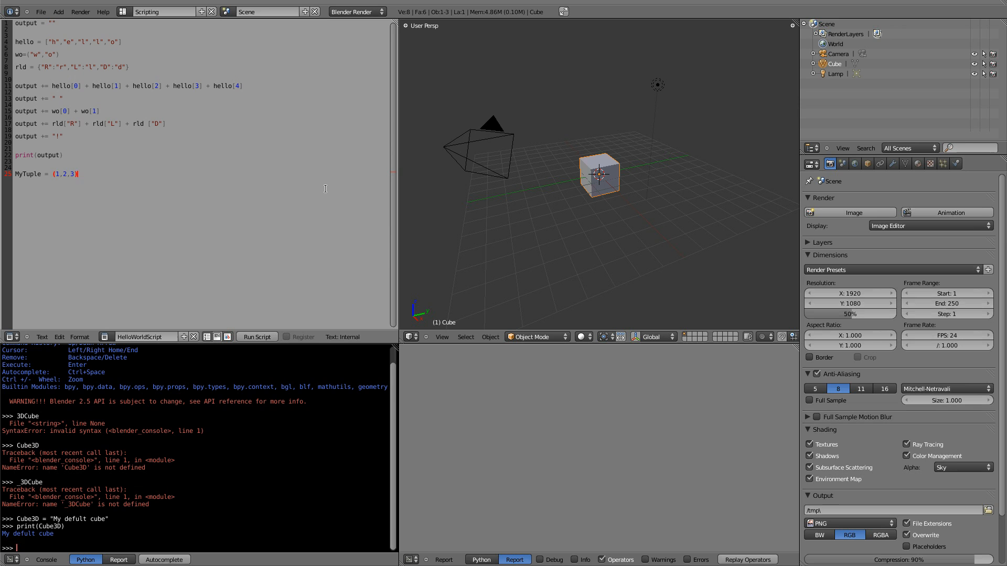
pyautogui.press('BackSpace')
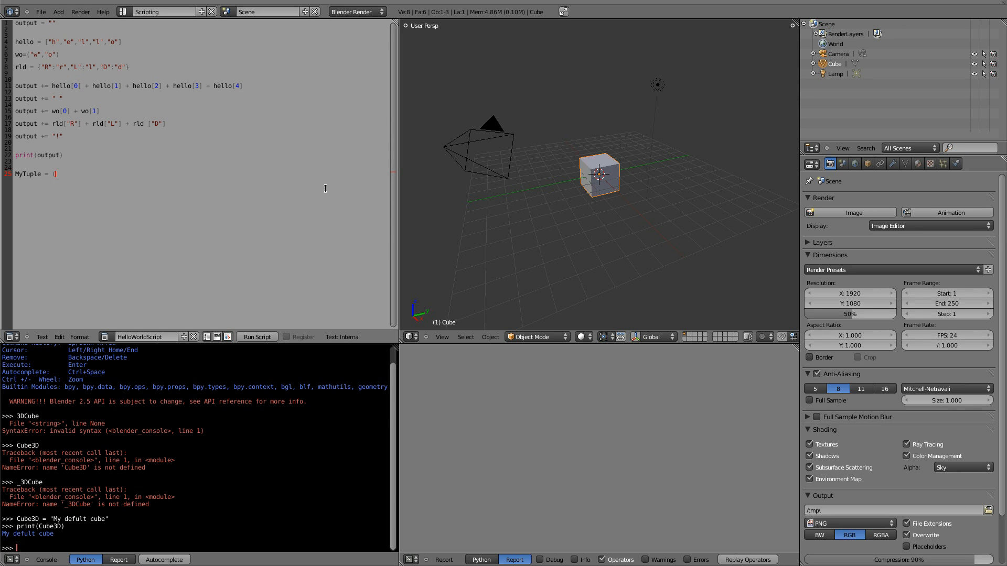
pyautogui.write('1,)')
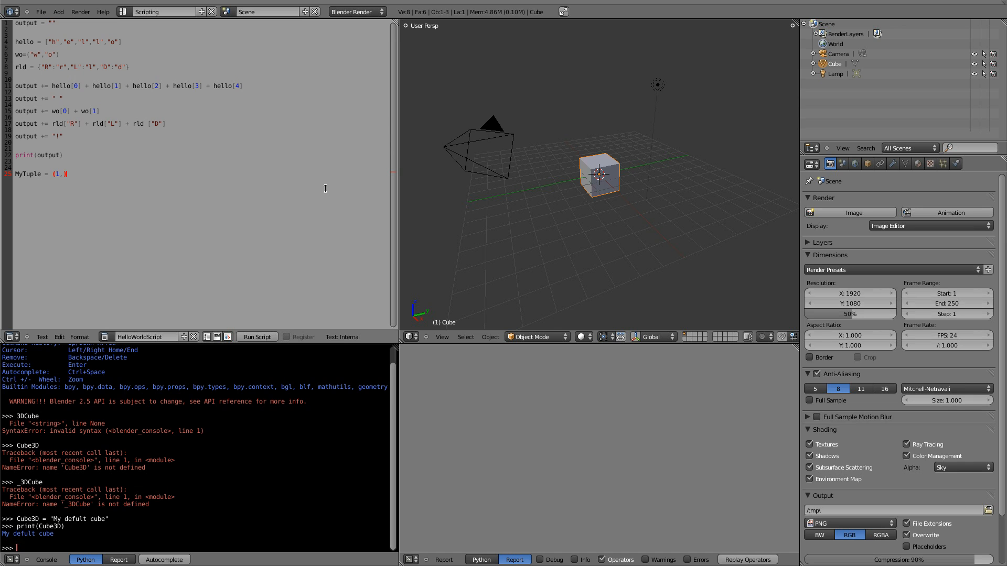
pyautogui.press('BackSpace')
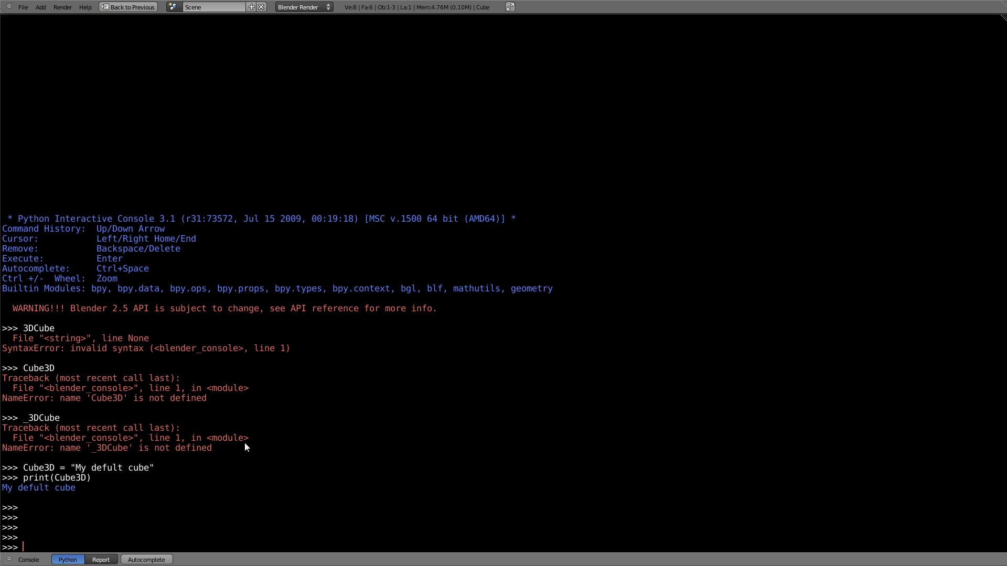
# Step: Enter _3DObjects with Cube "A shape with 6 congruent faces" and Cylinder "A z-extruded circle"
pyautogui.write('3DObj')
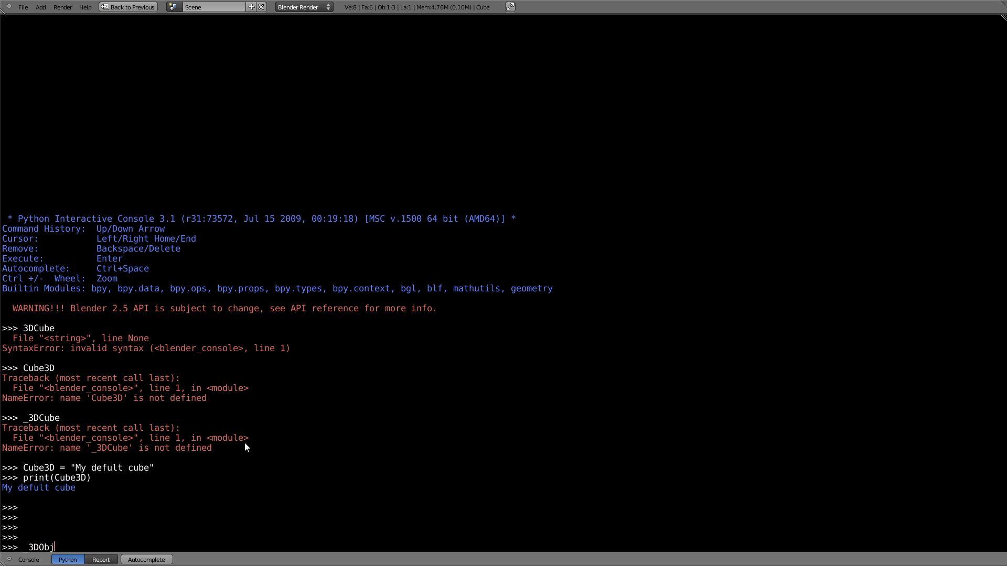
pyautogui.write('ects =')
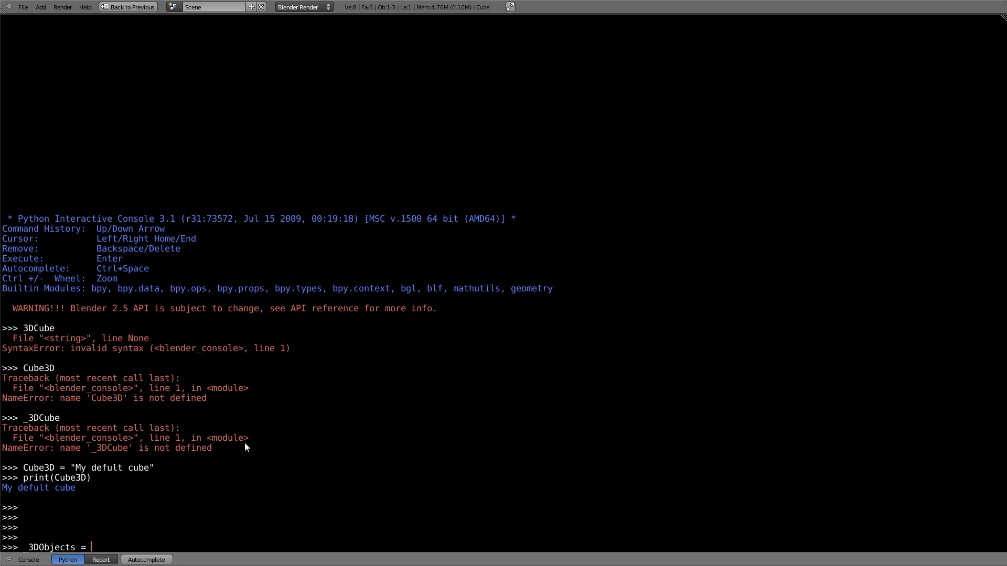
pyautogui.write('{"Cub')
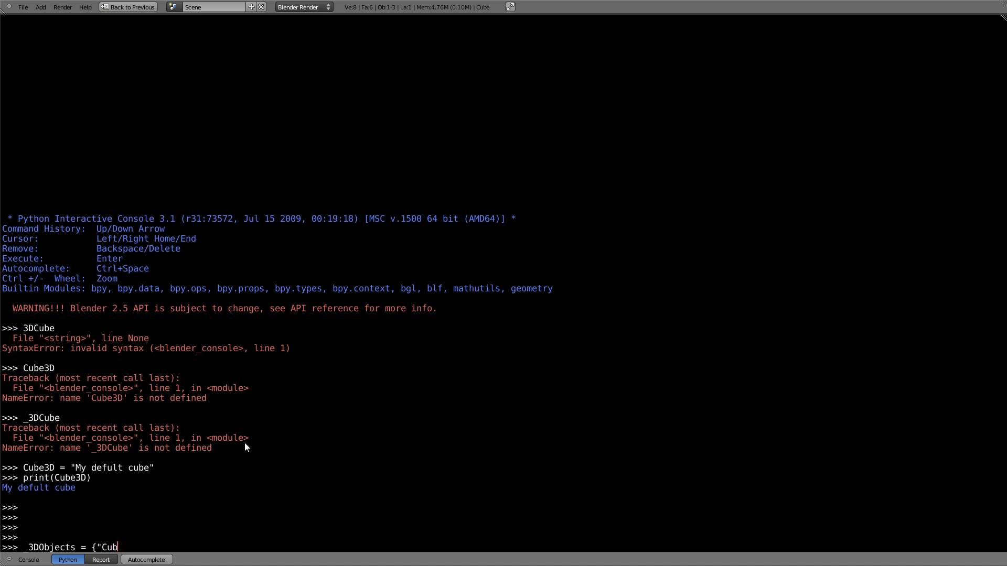
pyautogui.write('":"')
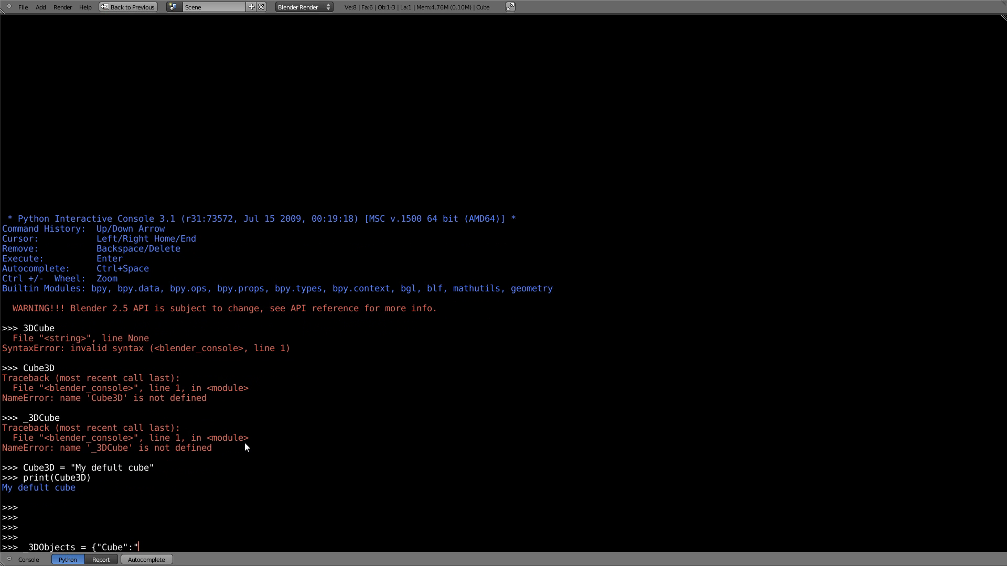
pyautogui.write('A shape with 6 c')
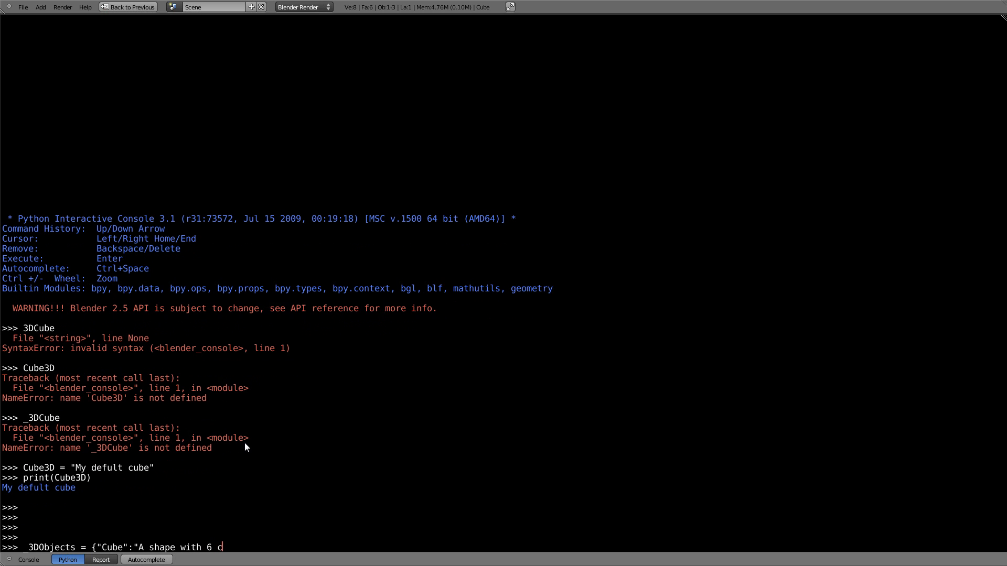
pyautogui.write('ongruent face')
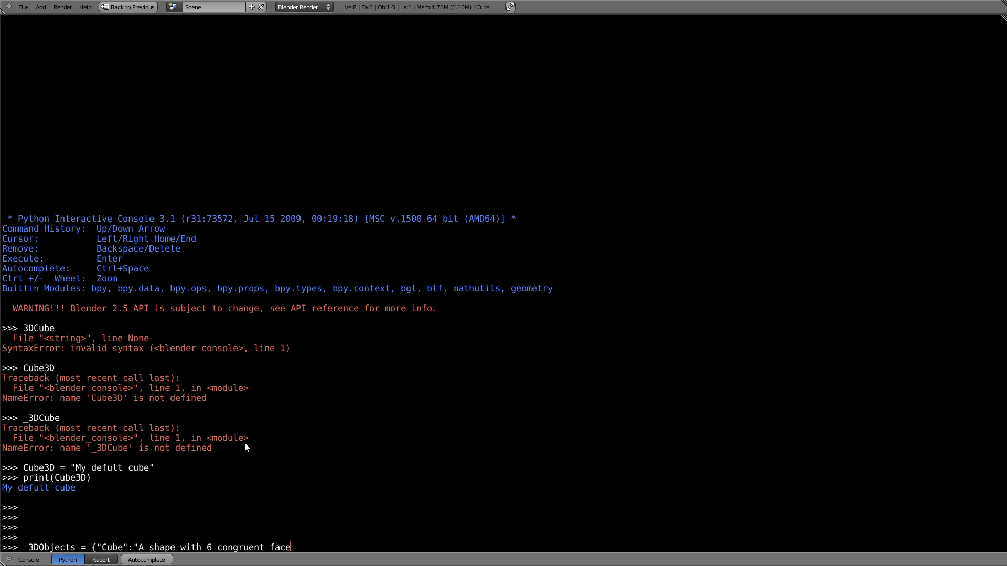
pyautogui.write('s", "')
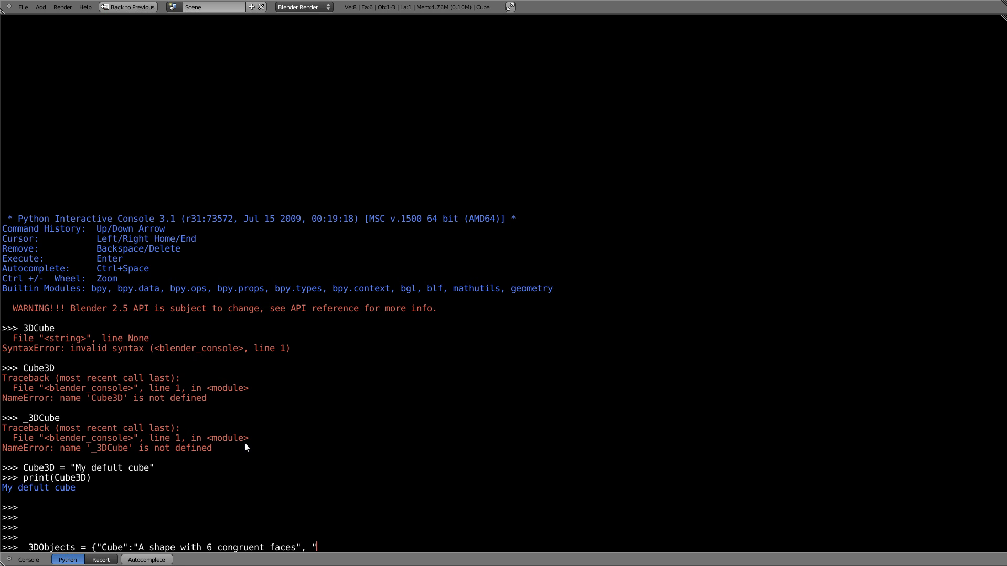
pyautogui.write('Cyli')
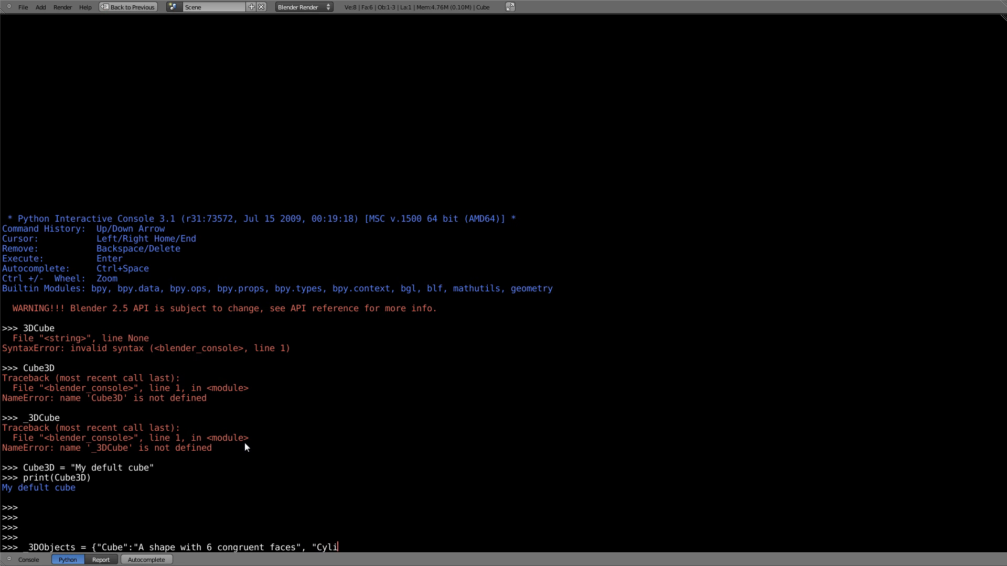
pyautogui.write('nder":"')
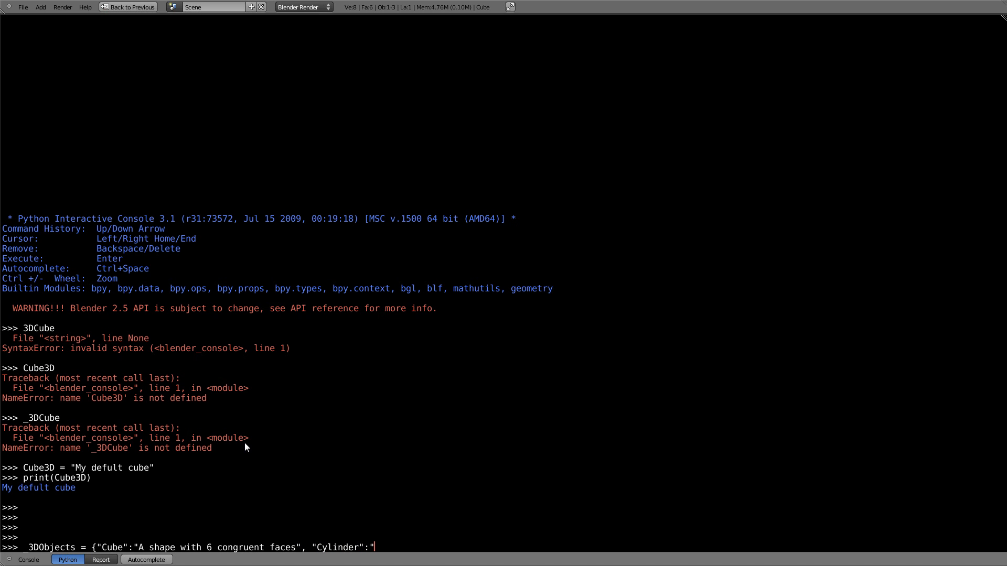
pyautogui.write('An ex')
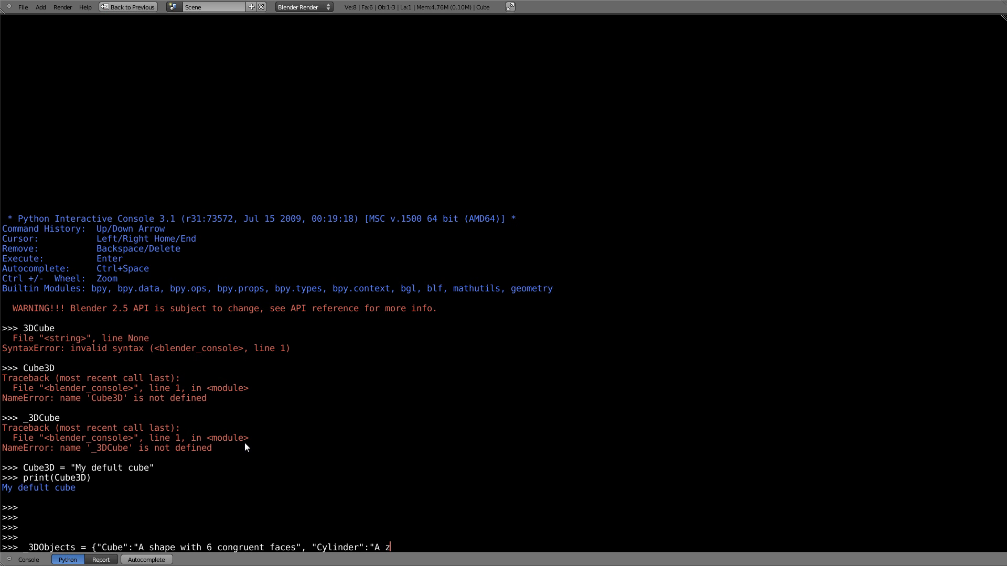
pyautogui.write('-extruded')
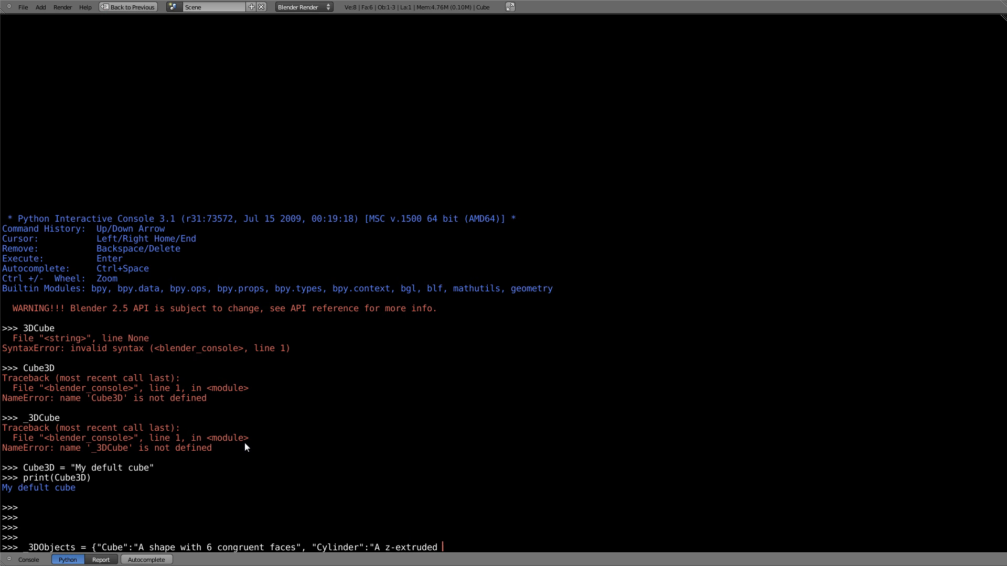
pyautogui.write('circle')
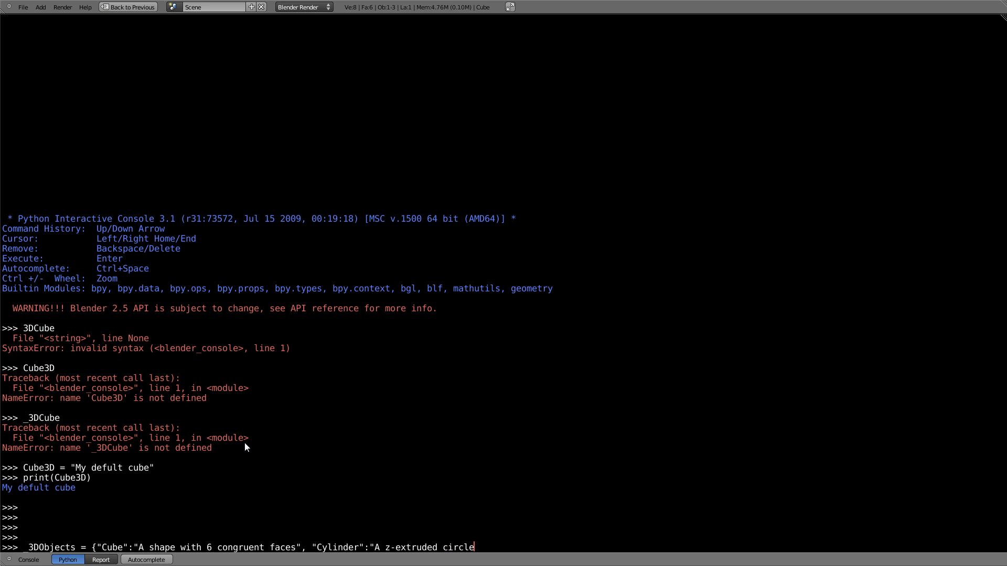
pyautogui.write('" }')
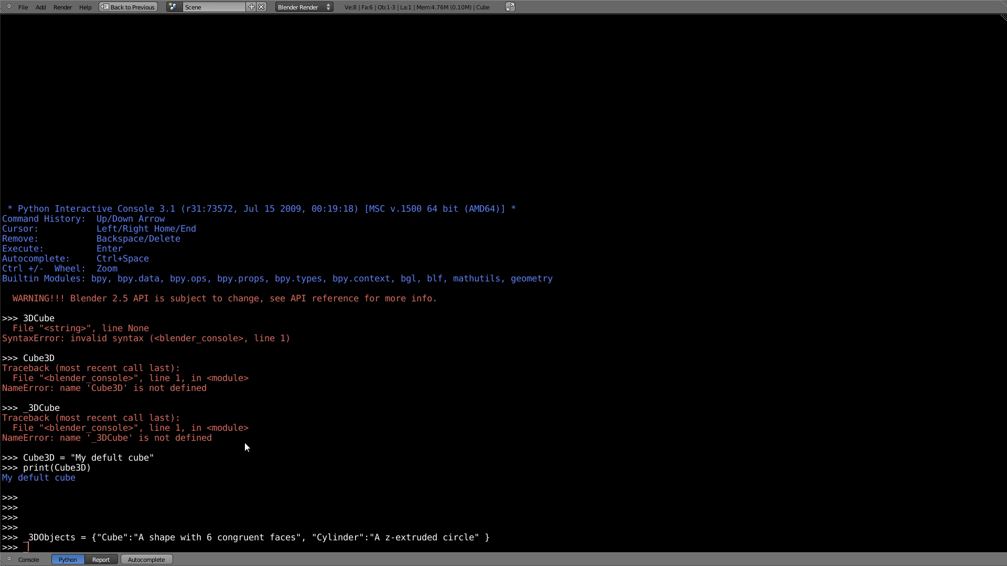
# Step: Look up _3DObjects["Cylinder"] in the console, returning 'A z-extruded circle'
pyautogui.write('_3DObject')
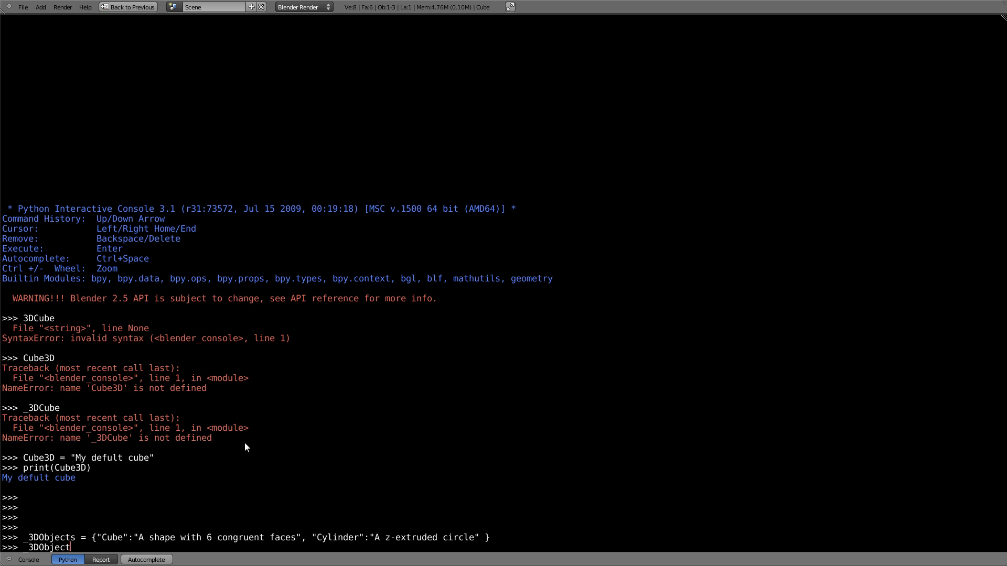
pyautogui.write('s["Cy')
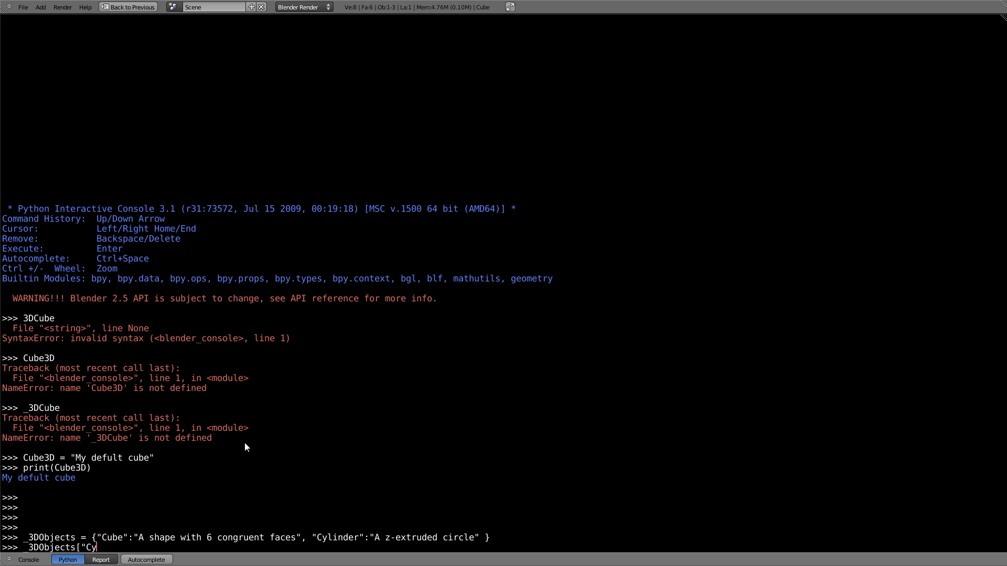
pyautogui.write('linder!')
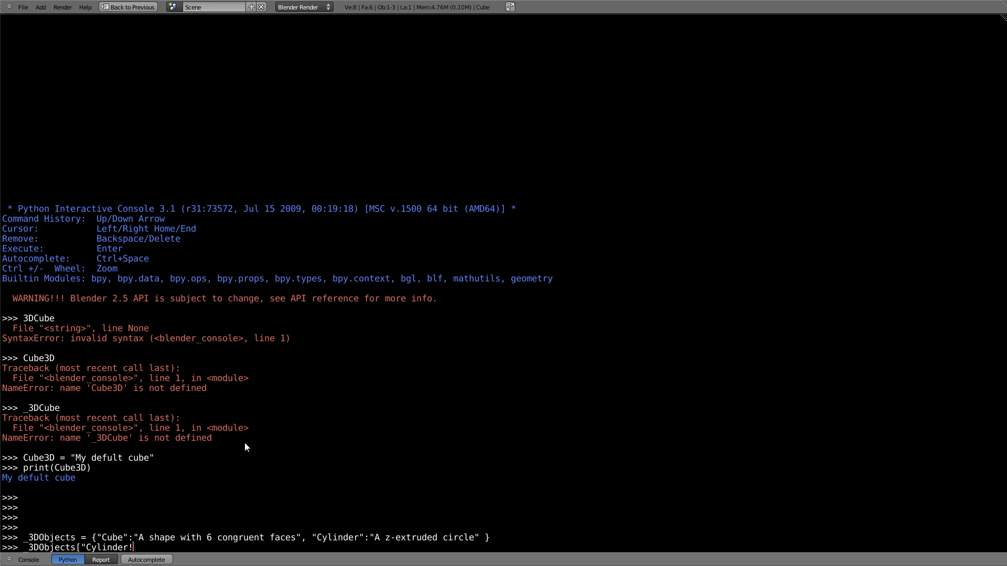
pyautogui.write(']')
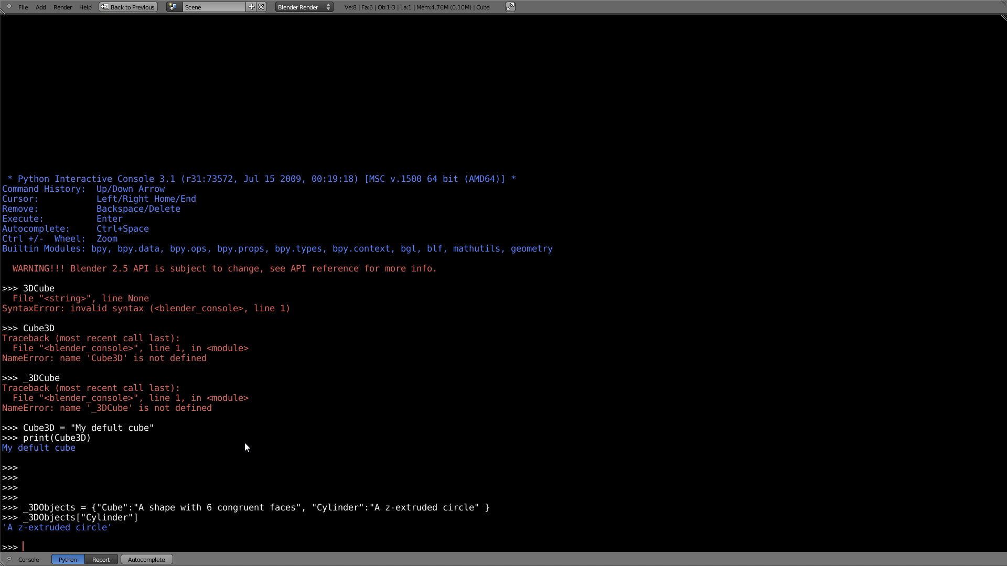
pyautogui.moveTo(363, 518)
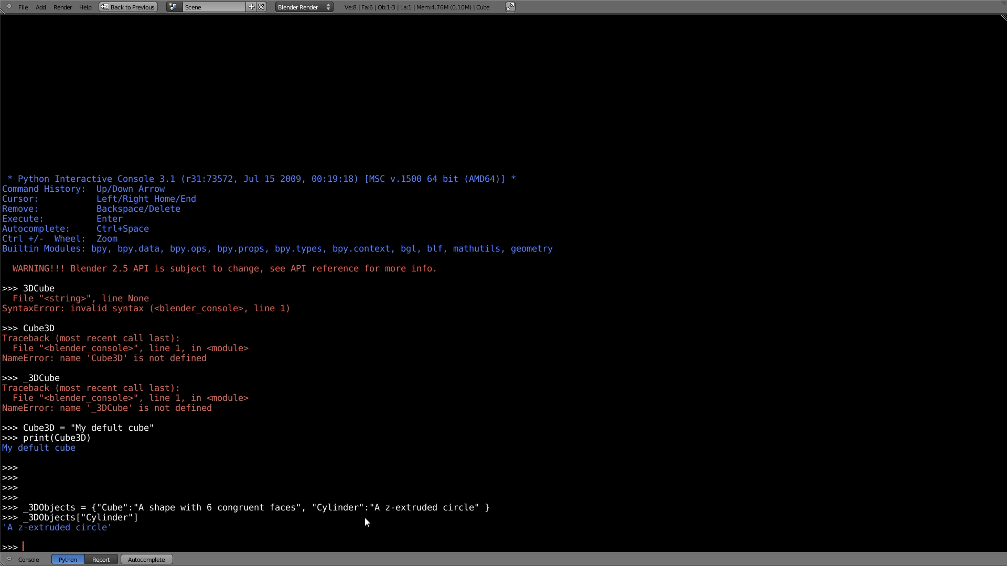
pyautogui.moveTo(314, 518)
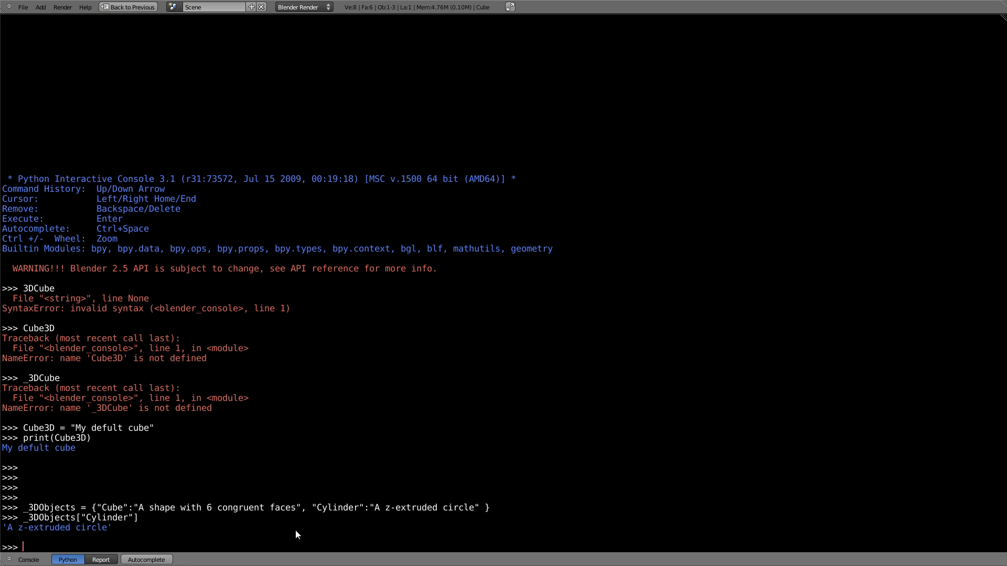
# Step: Set number = 123 and print it concatenated to a string, raising a TypeError
pyautogui.write('number = 123')
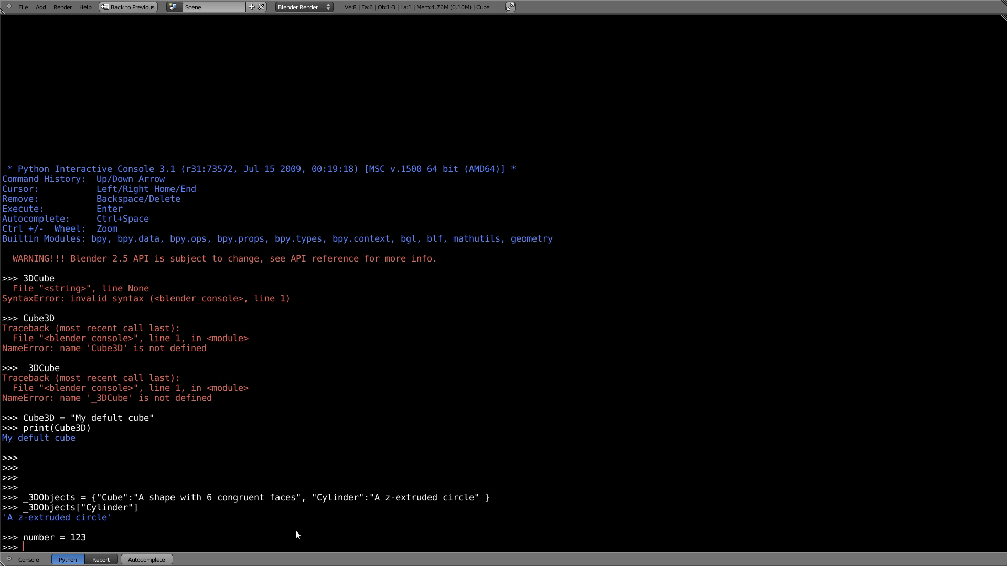
pyautogui.write('print("The value for variable \'number\' is:')
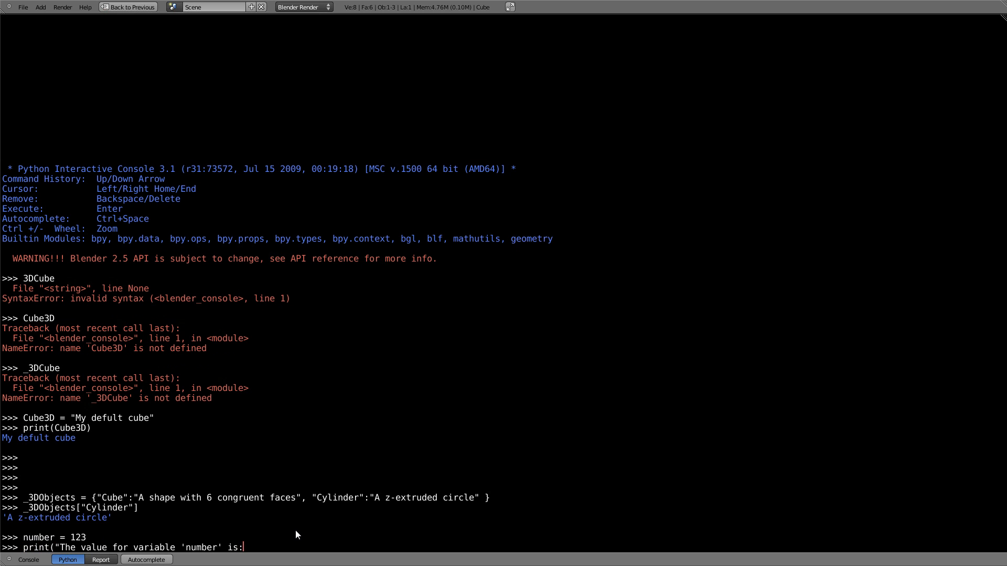
pyautogui.write('" + number"')
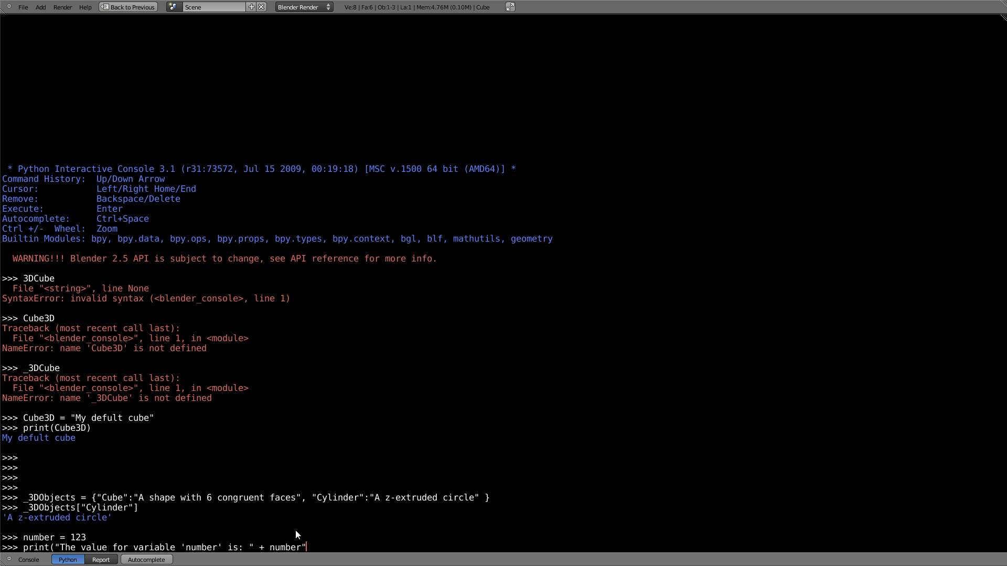
pyautogui.write(')')
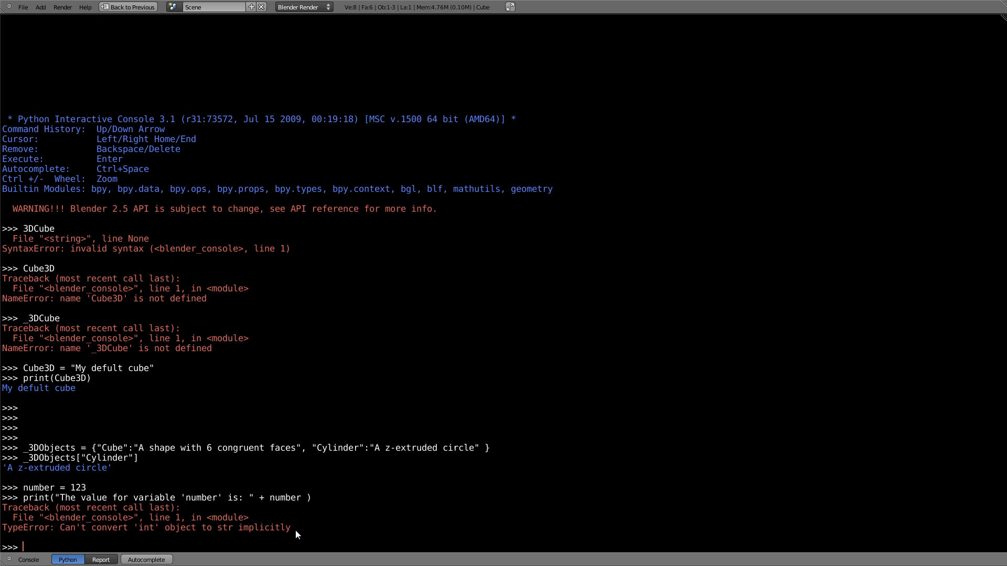
# Step: Print "The value for variable 'number' is: " + str(number) instead
pyautogui.write('nu')
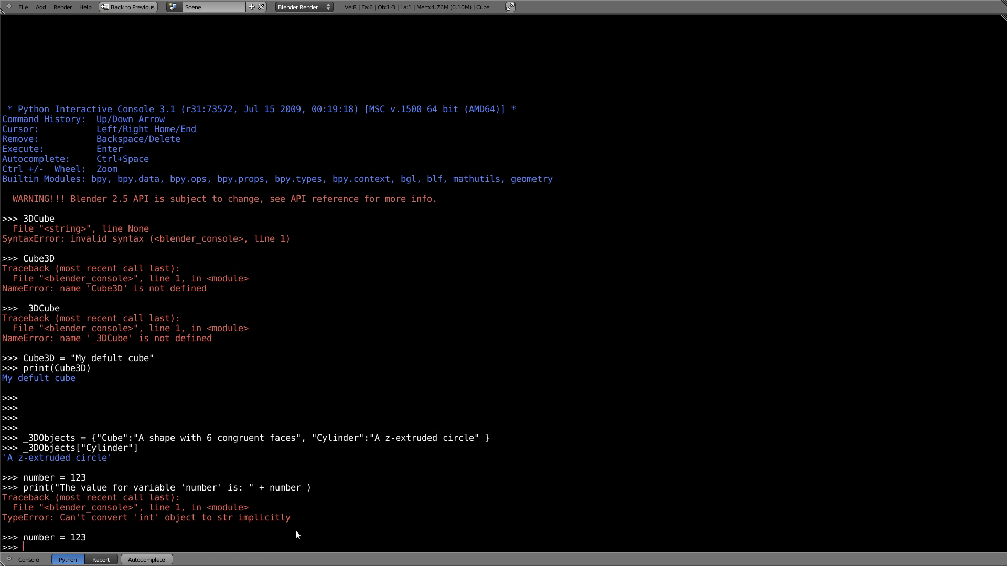
pyautogui.write('print("The value for variable \'number\' is: " + str')
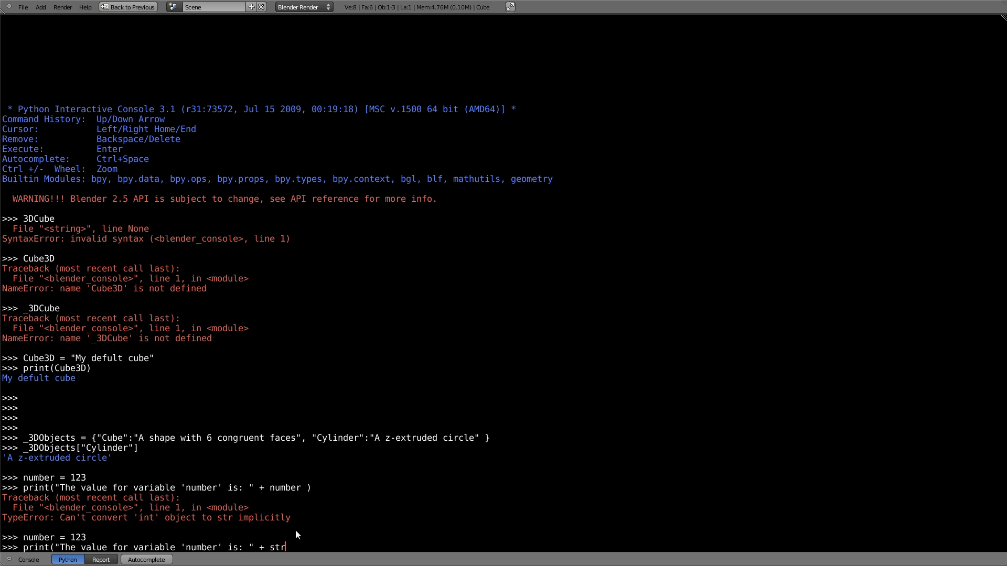
pyautogui.write('(number')
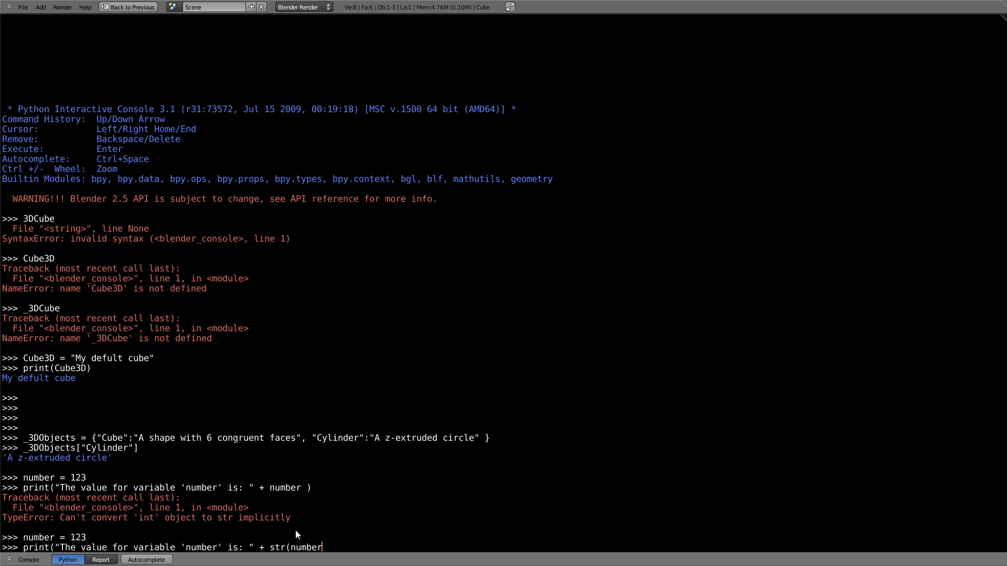
pyautogui.write(')')
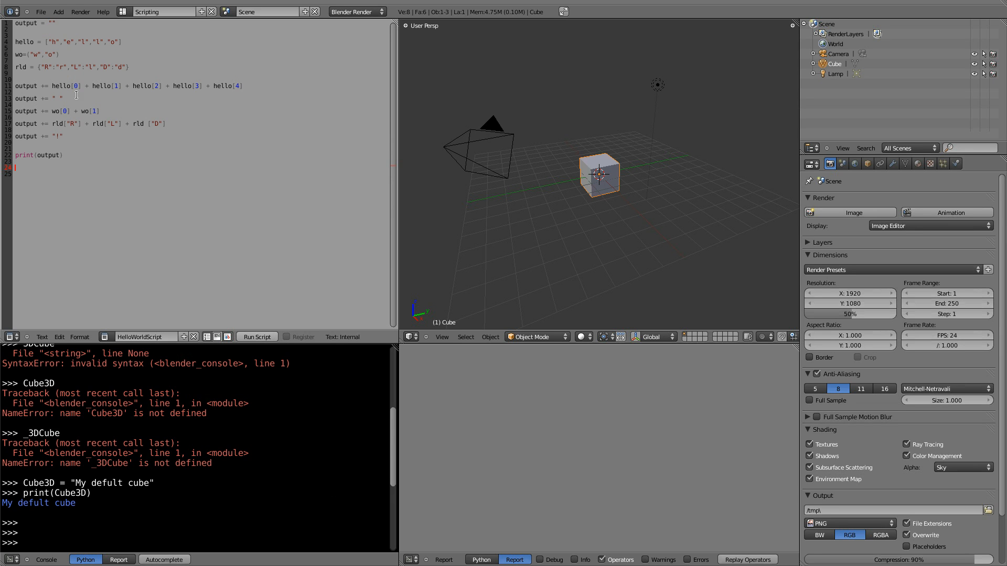
pyautogui.moveTo(255, 337)
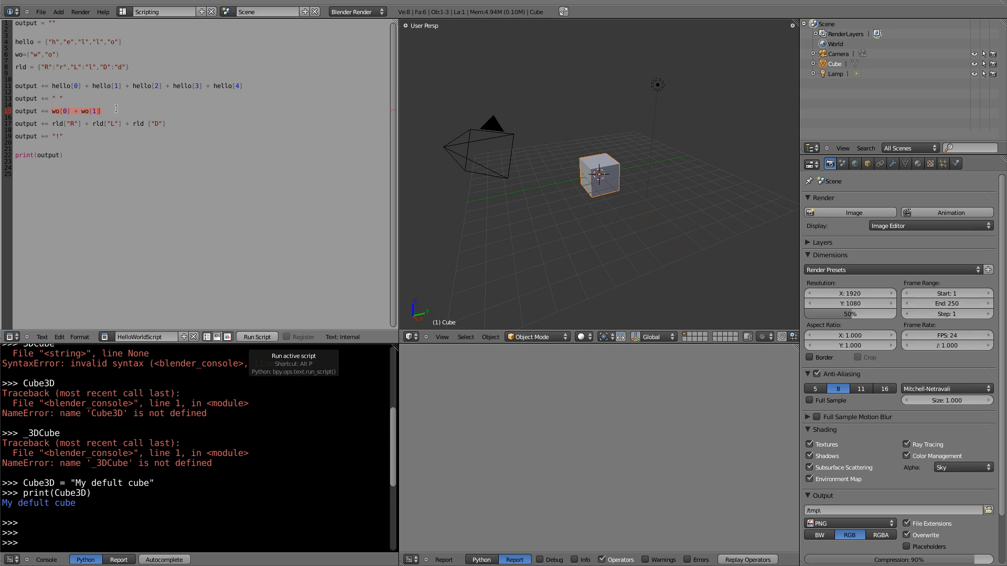
# Step: Run HelloWorldScript and move the system console window to see 'hello world!'
pyautogui.click(166, 124)
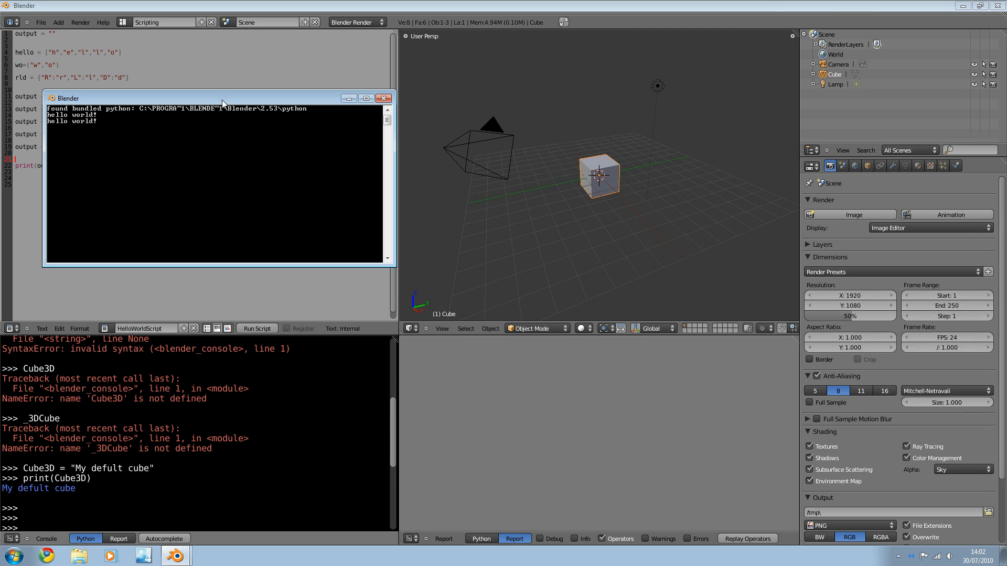
pyautogui.moveTo(222, 98); pyautogui.dragTo(290, 139)
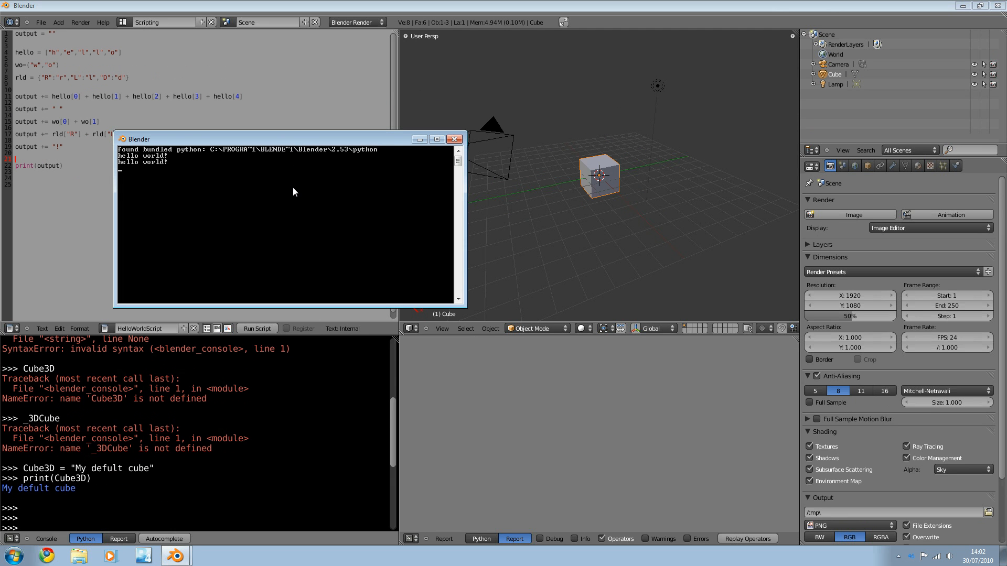